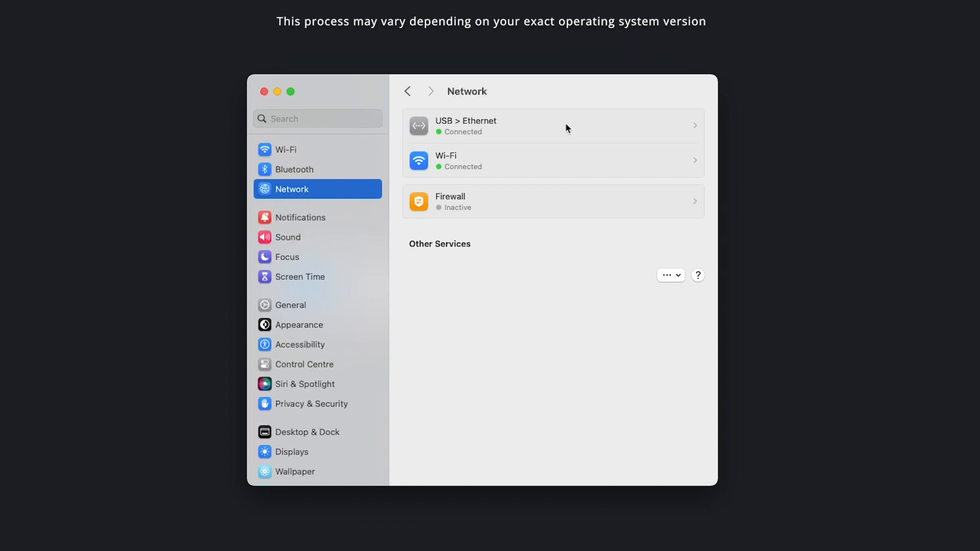
Set the USB Ethernet adapter's TCP/IP to manual, 192.168.0.1 with mask 255.255.255.0.
click(552, 126)
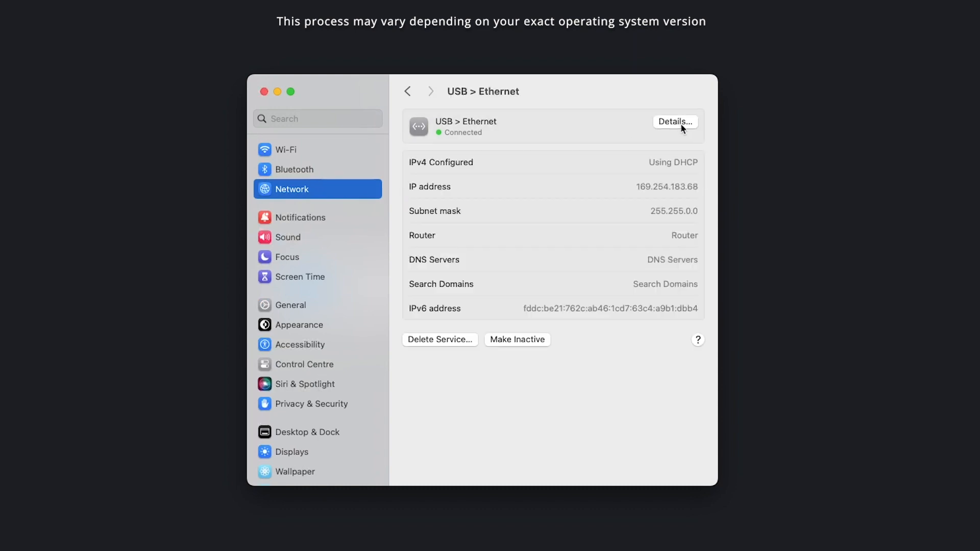
click(675, 121)
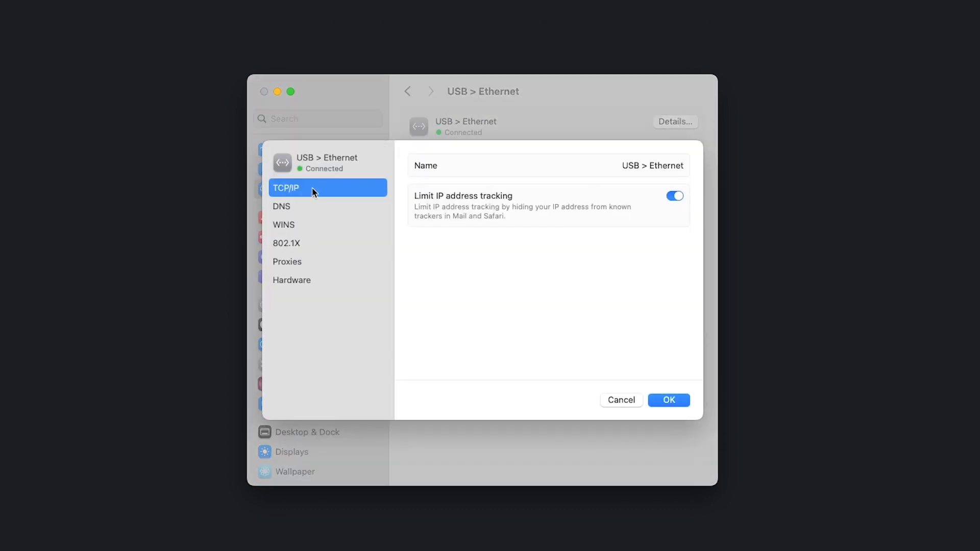
click(285, 188)
text(192.1)
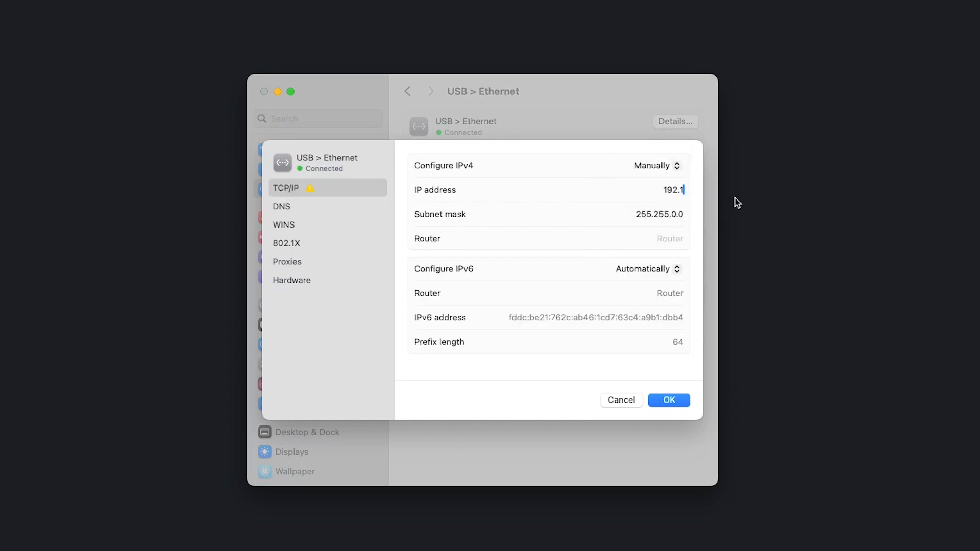
text(255.255)
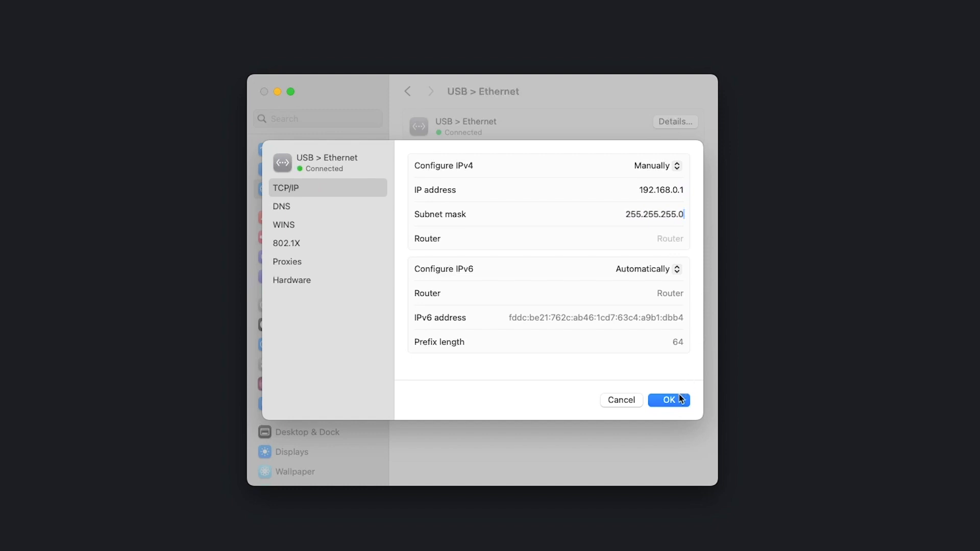
click(666, 400)
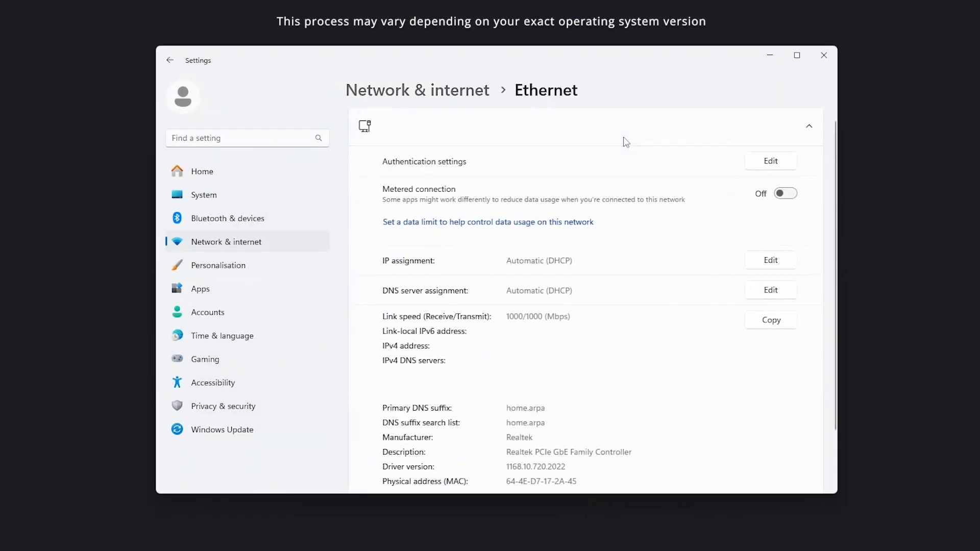
Switch Windows Ethernet IP assignment to Manual with IPv4 on, entering mask 255.255.255.0.
click(771, 260)
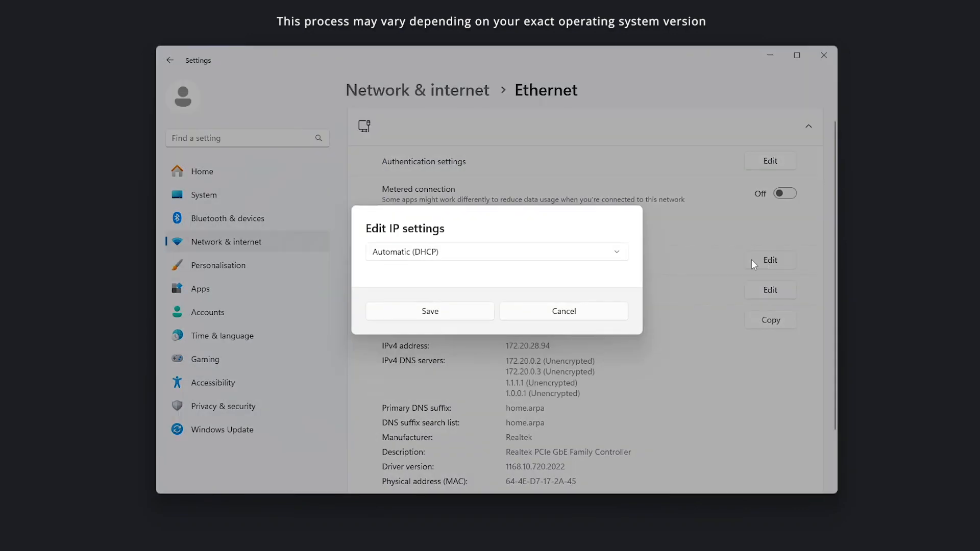
click(495, 252)
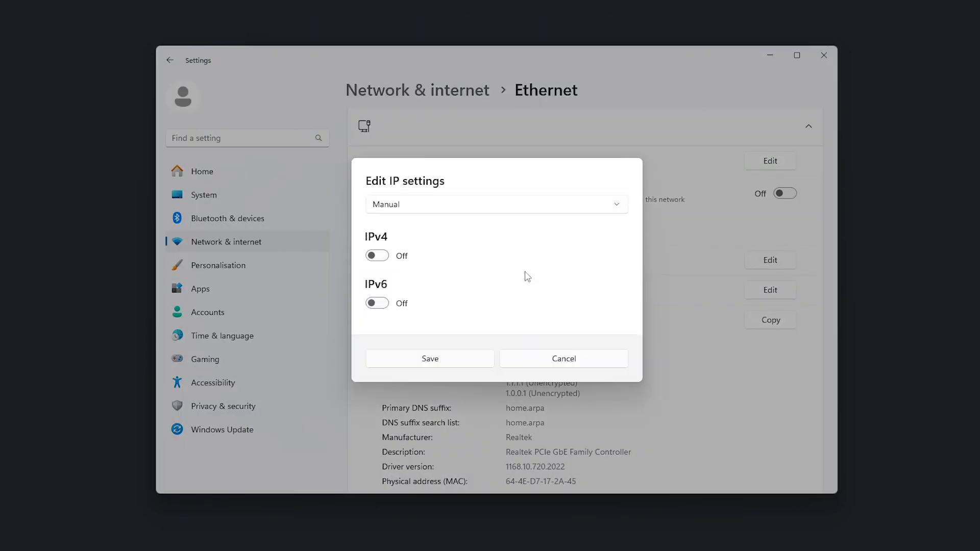
click(376, 255)
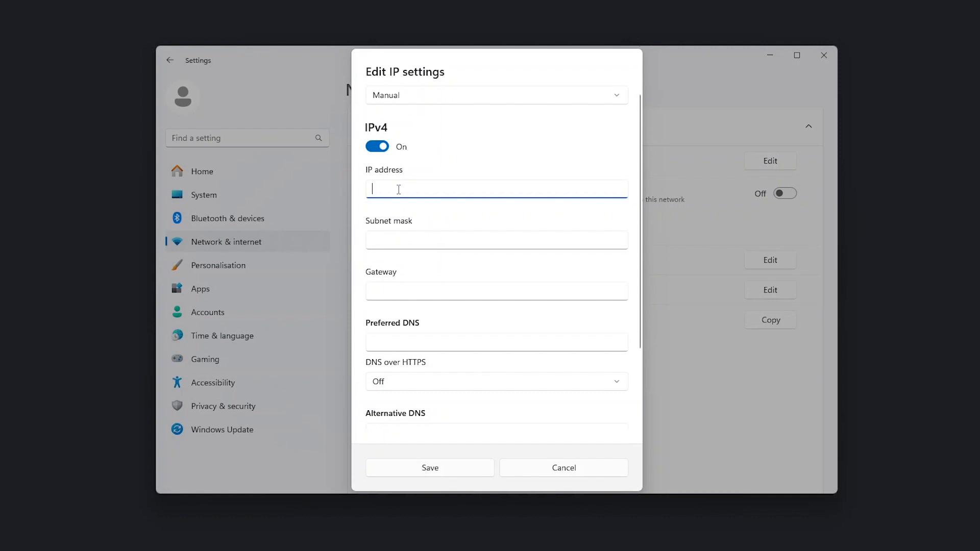
text(255.255.255.0)
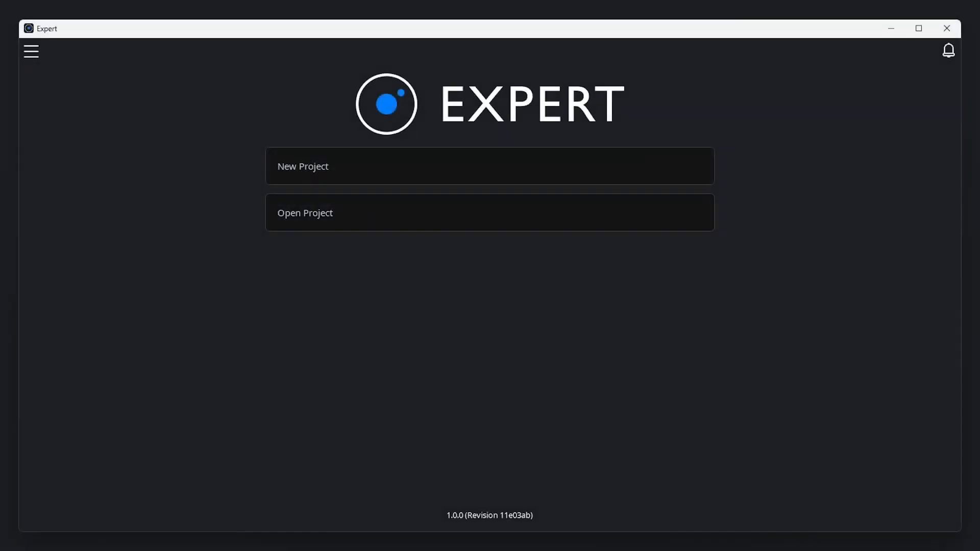
mouse_move(688, 170)
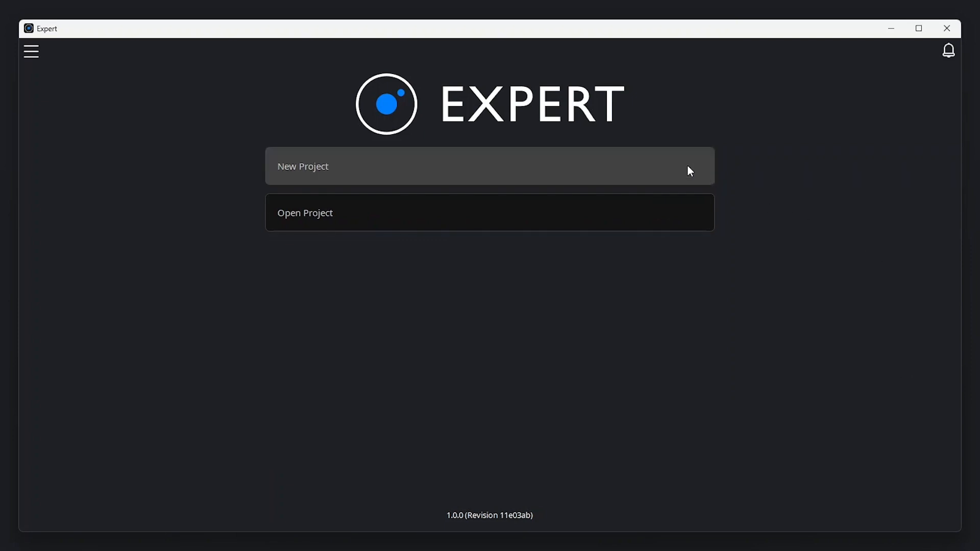
Create a new project named 'Coffee Shop Lighting', author Pharos, and continue to fixtures.
click(490, 166)
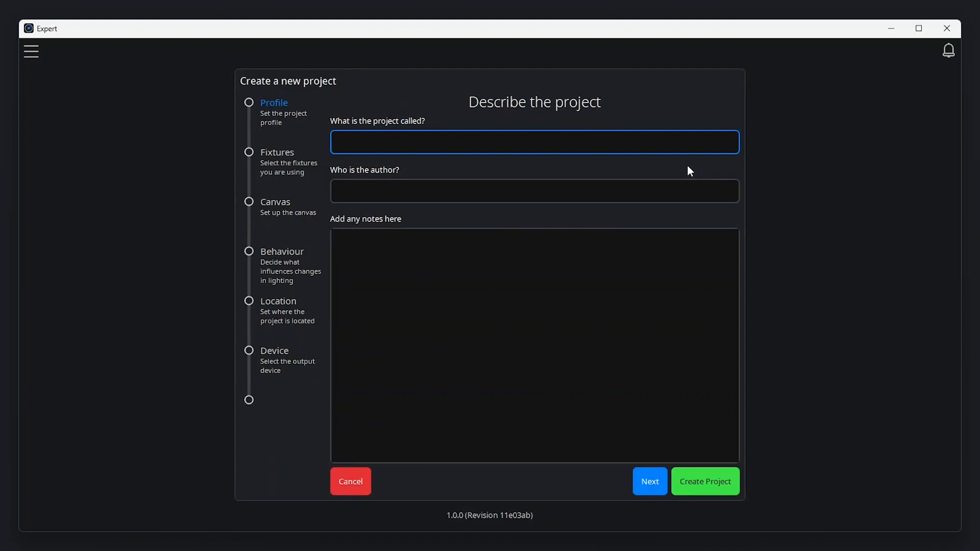
text(Coffee Shop)
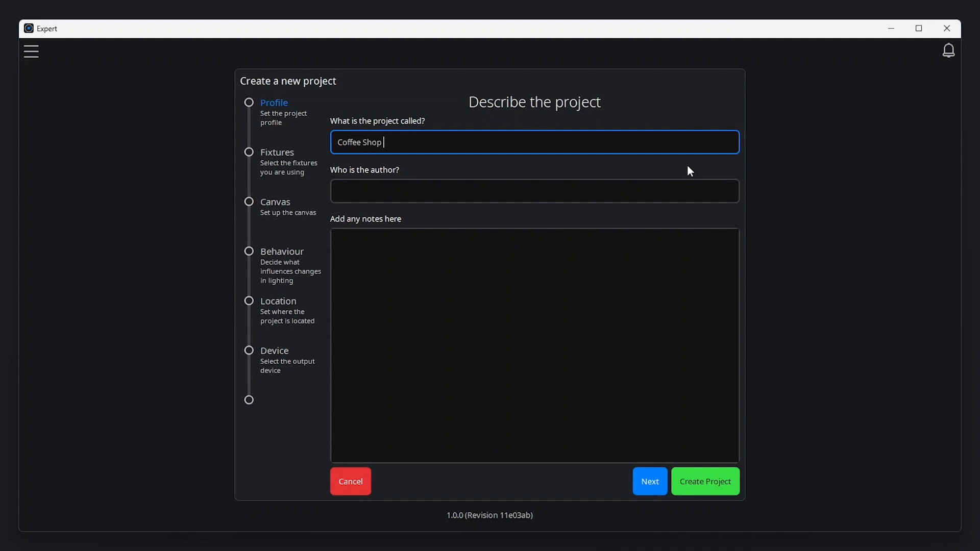
text(Lighting)
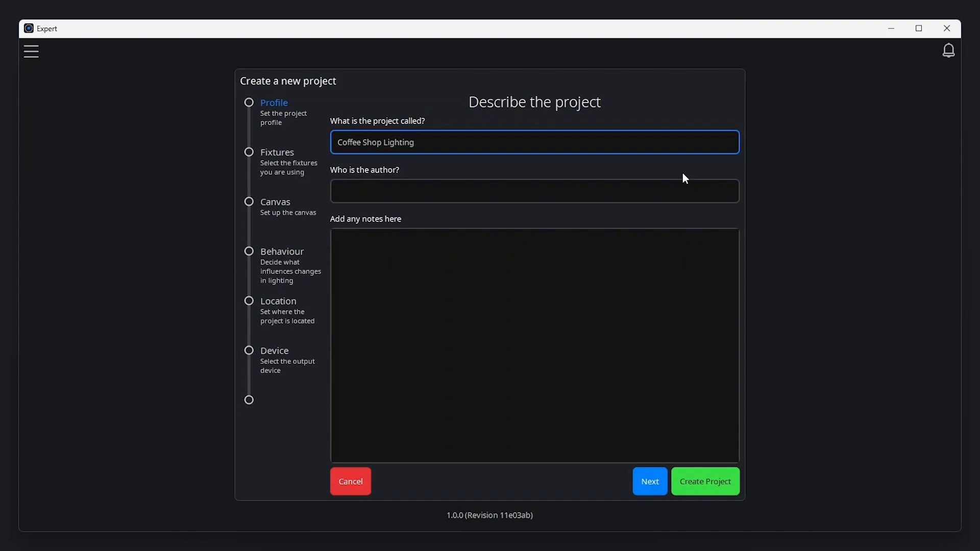
text(Pharos)
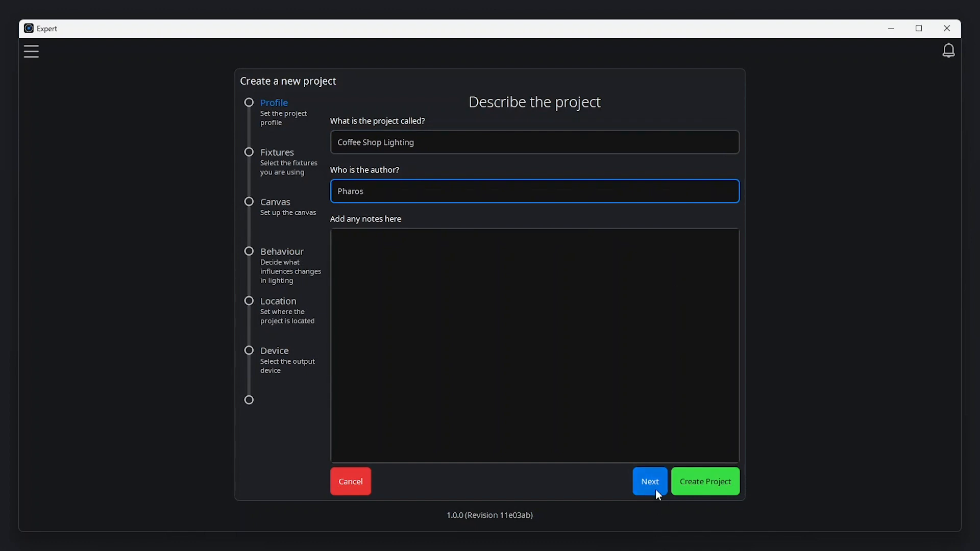
click(648, 481)
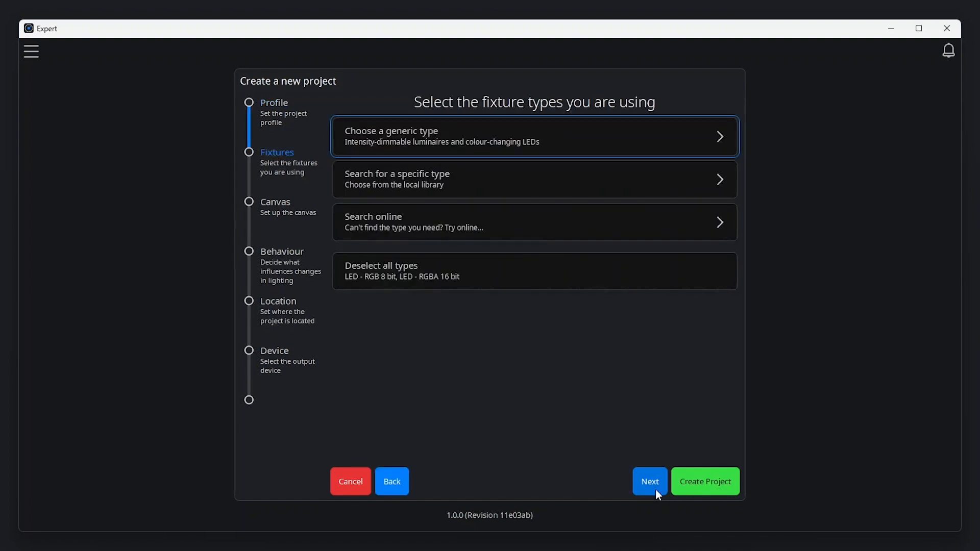
Add another generic LED fixture type to the project.
click(532, 136)
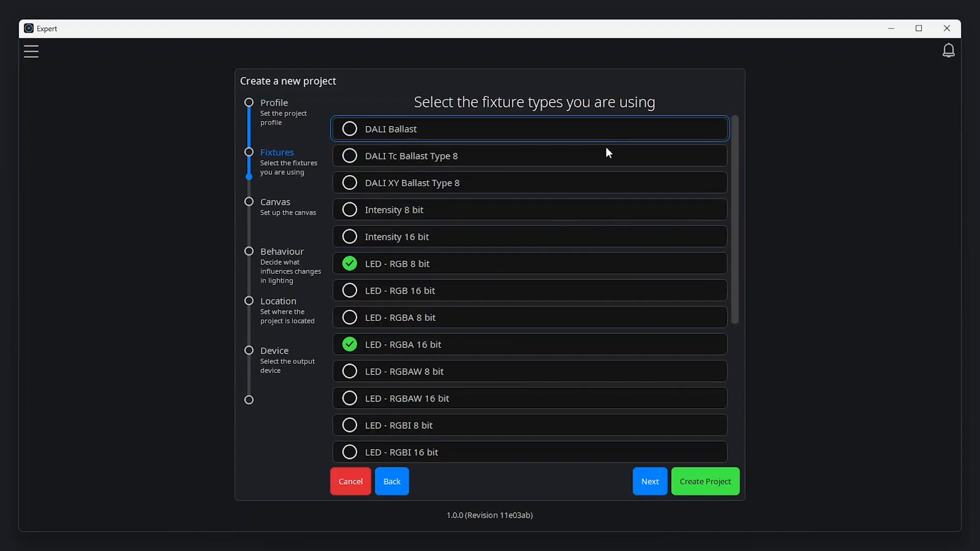
click(529, 317)
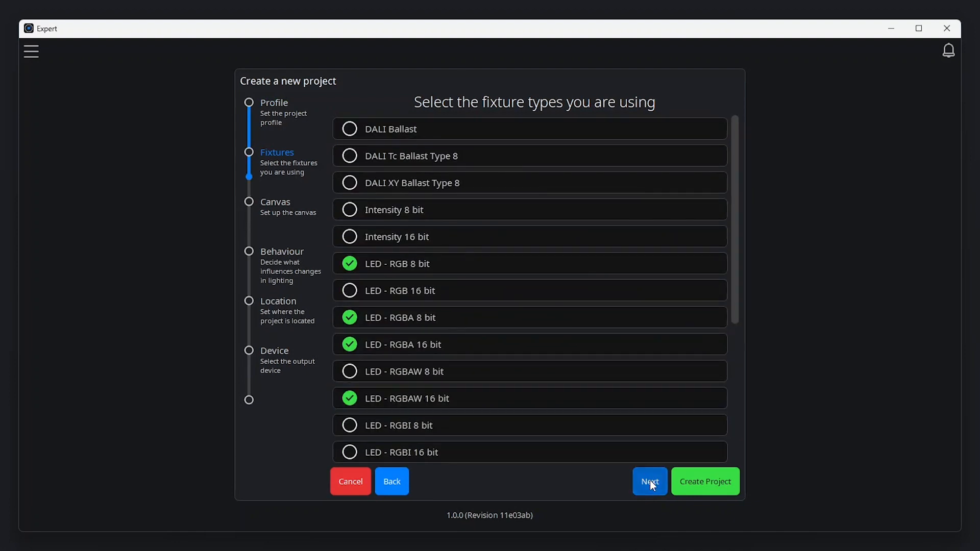
click(649, 482)
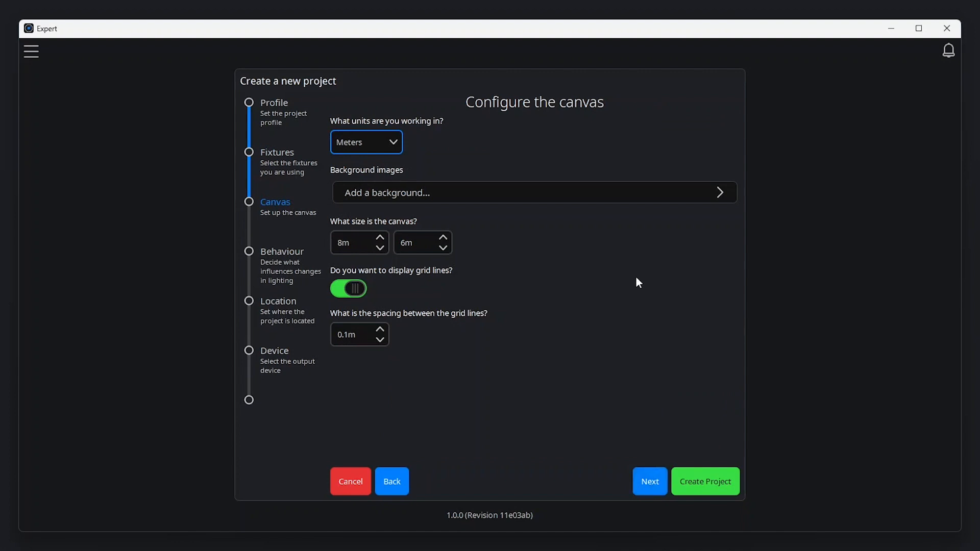
Load Shop Ground Floor.png as the canvas background, set its scale length and commit the crop.
click(533, 193)
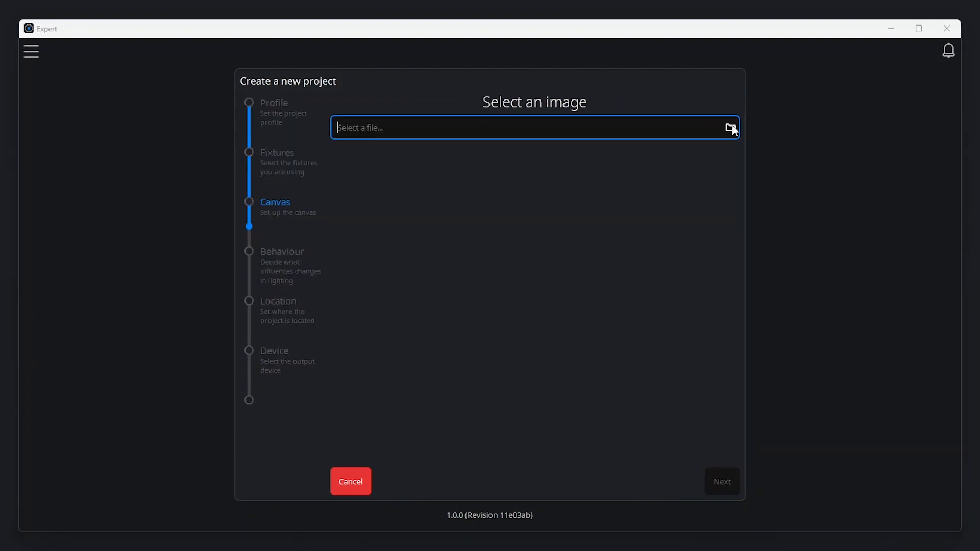
click(729, 127)
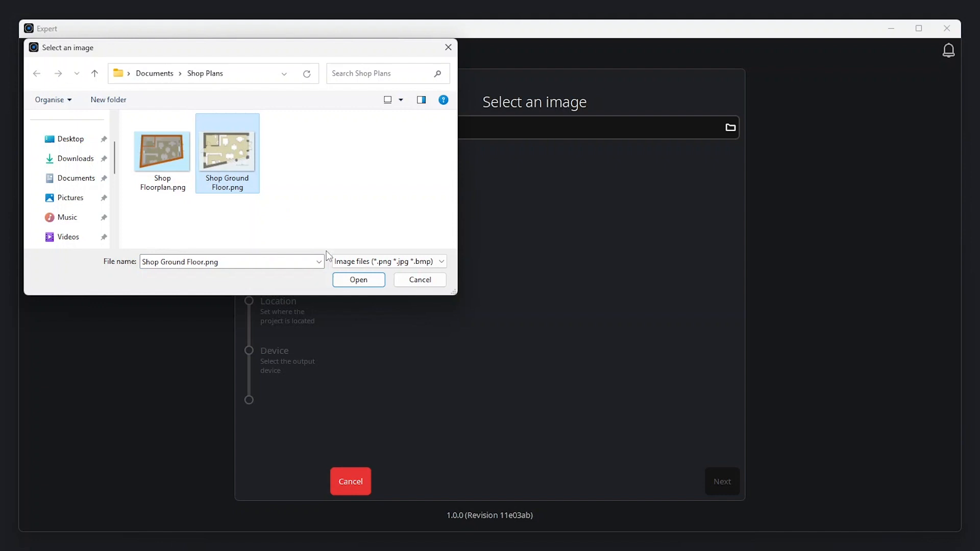
click(358, 279)
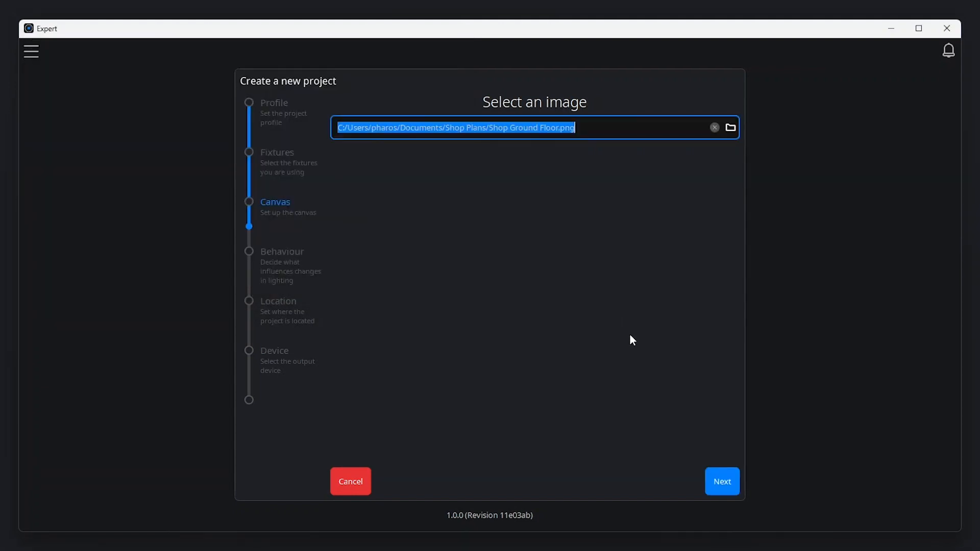
click(721, 481)
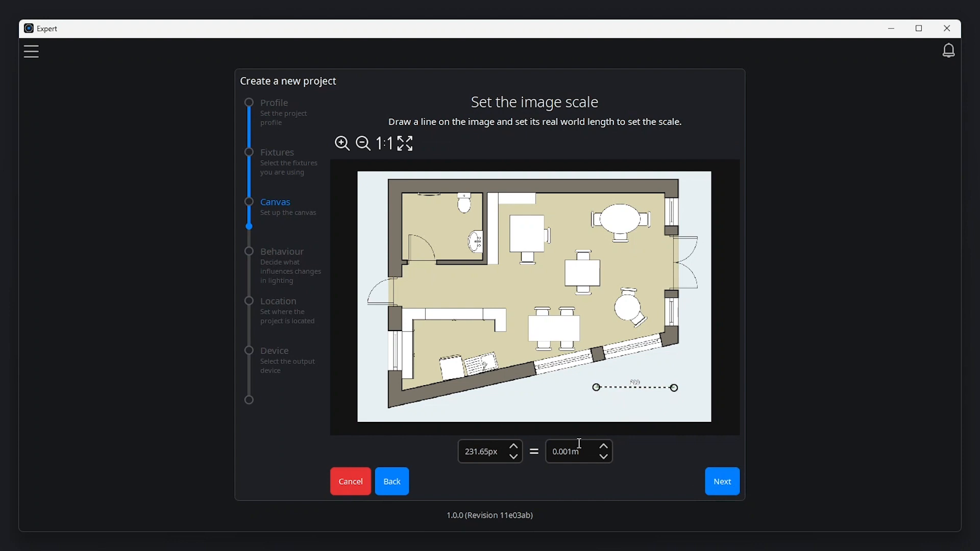
click(568, 451)
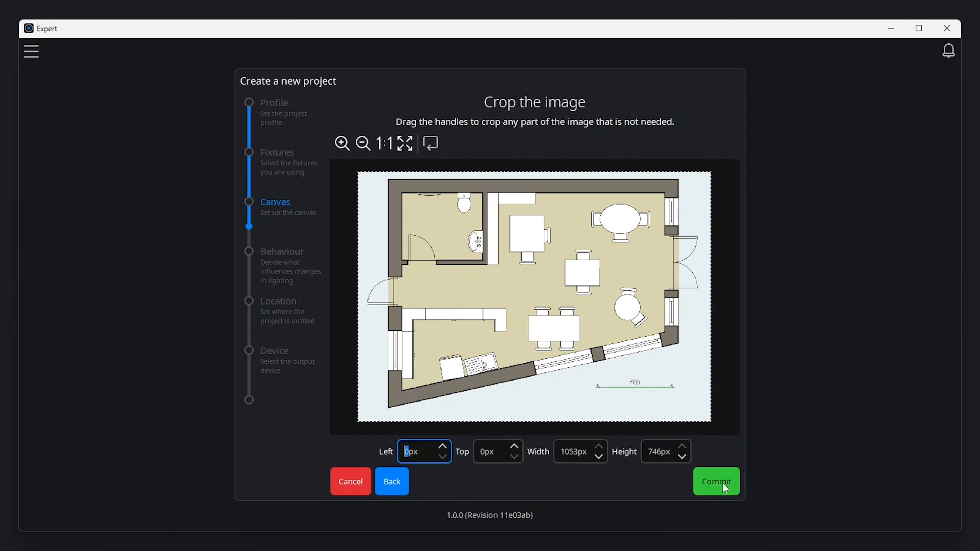
click(715, 482)
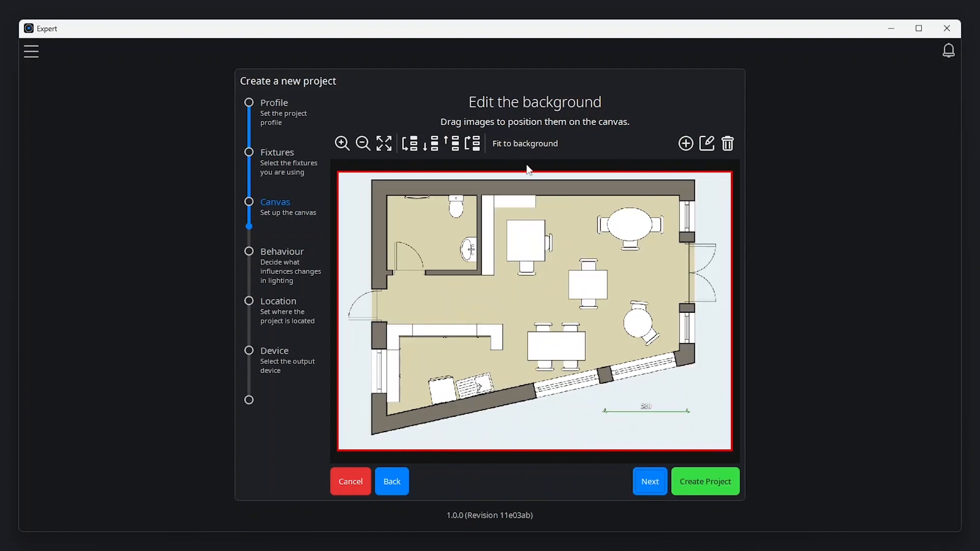
click(649, 481)
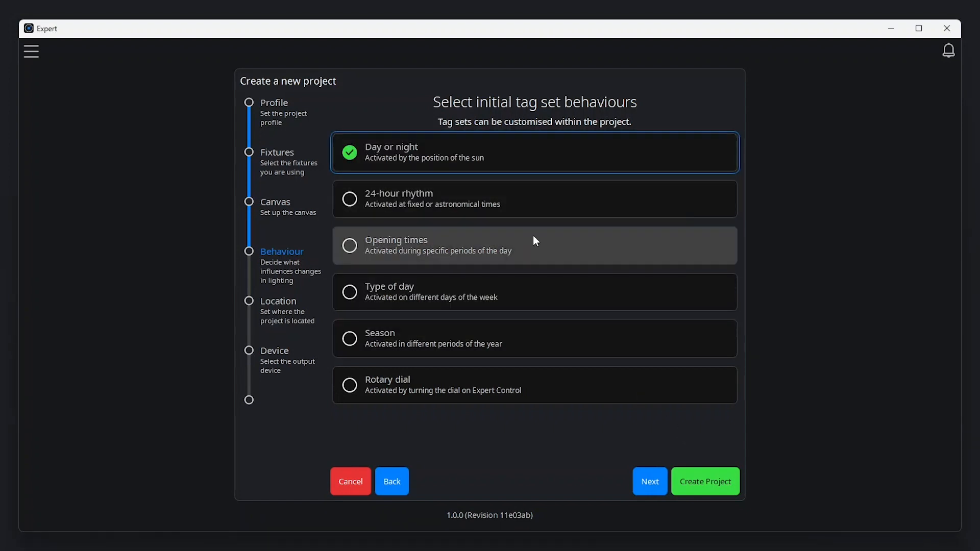
Pass the tag set behaviours and choose London, United Kingdom as the project location.
click(534, 245)
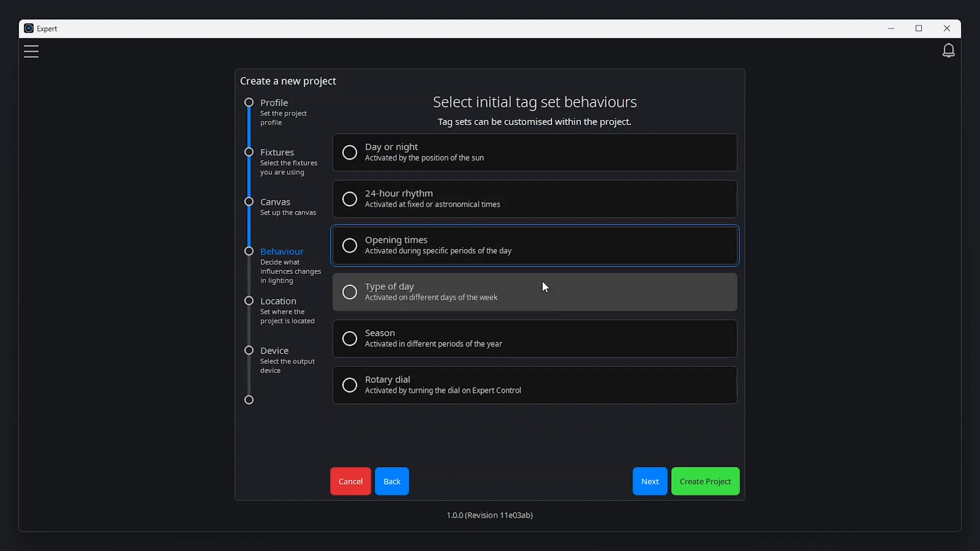
click(649, 481)
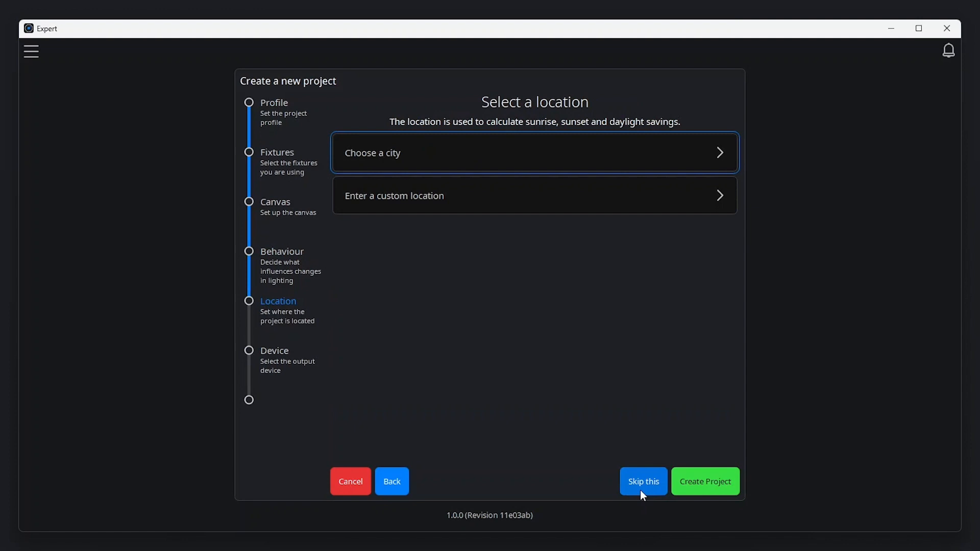
click(533, 152)
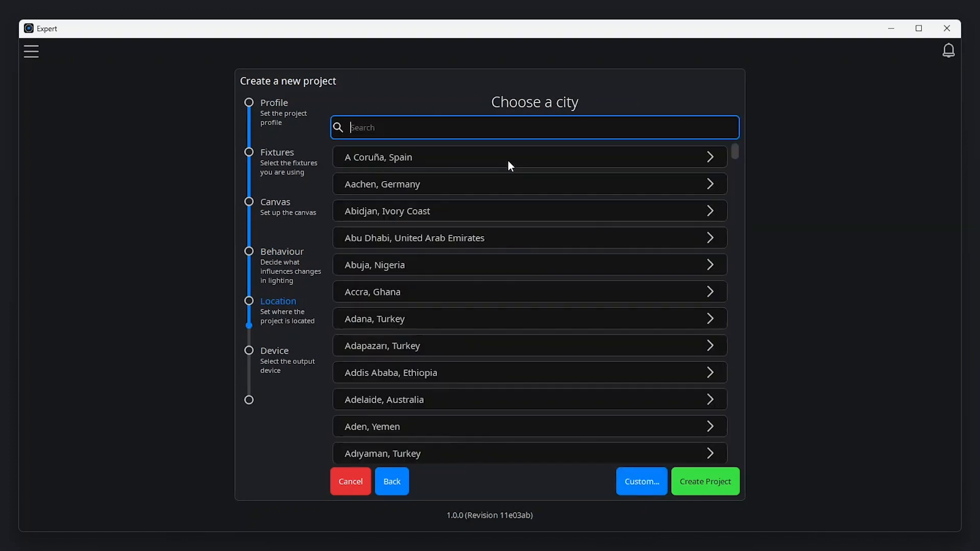
text(London)
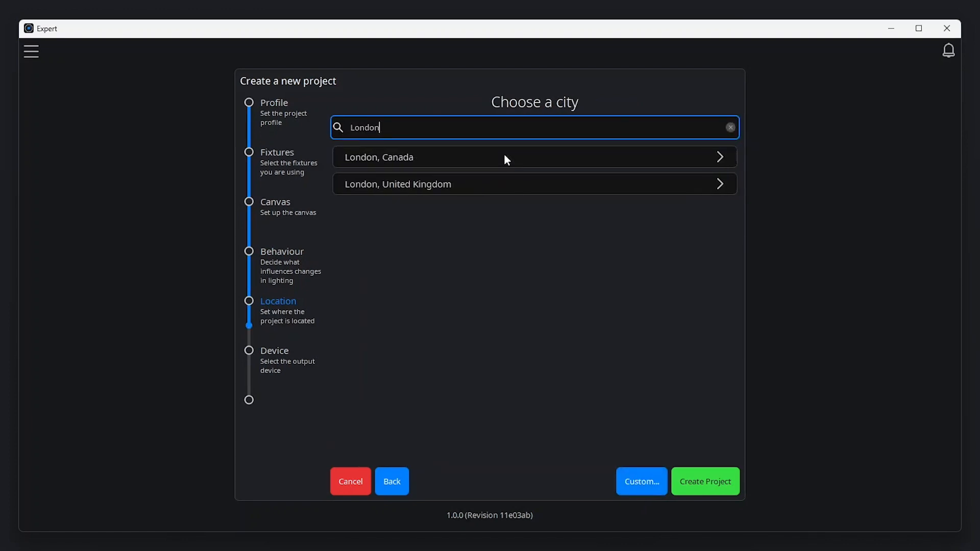
click(534, 184)
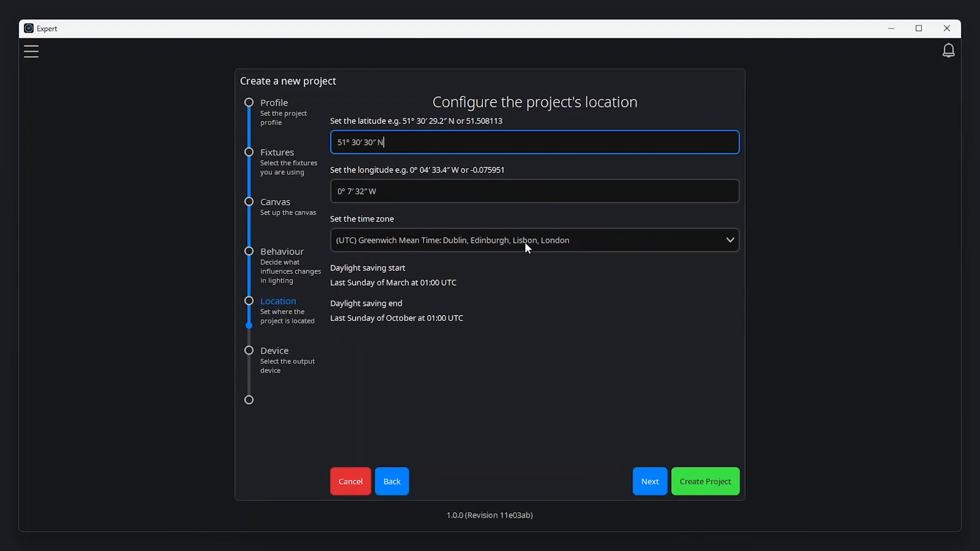
click(534, 240)
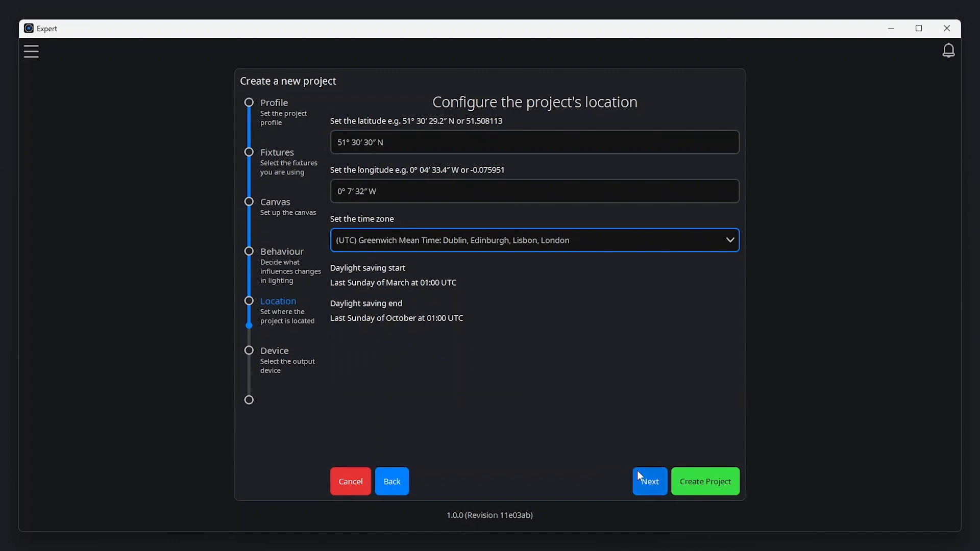
Select the found Expert Control 0030673 and turn on security with username Pharos.
click(648, 481)
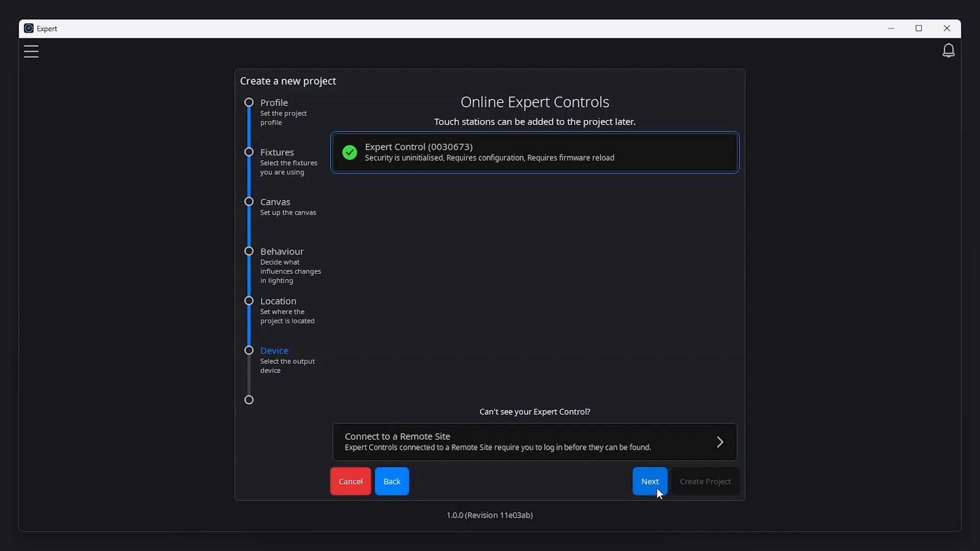
click(648, 481)
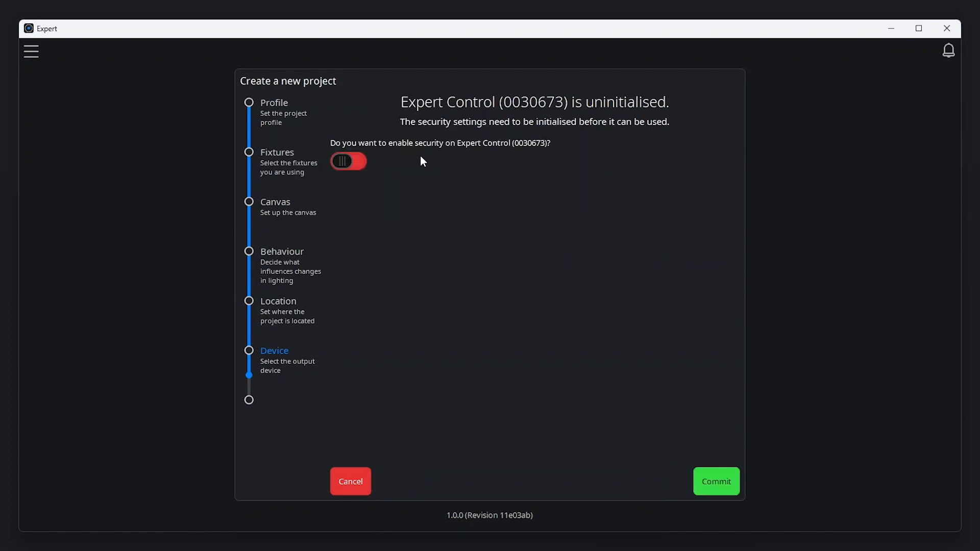
click(348, 161)
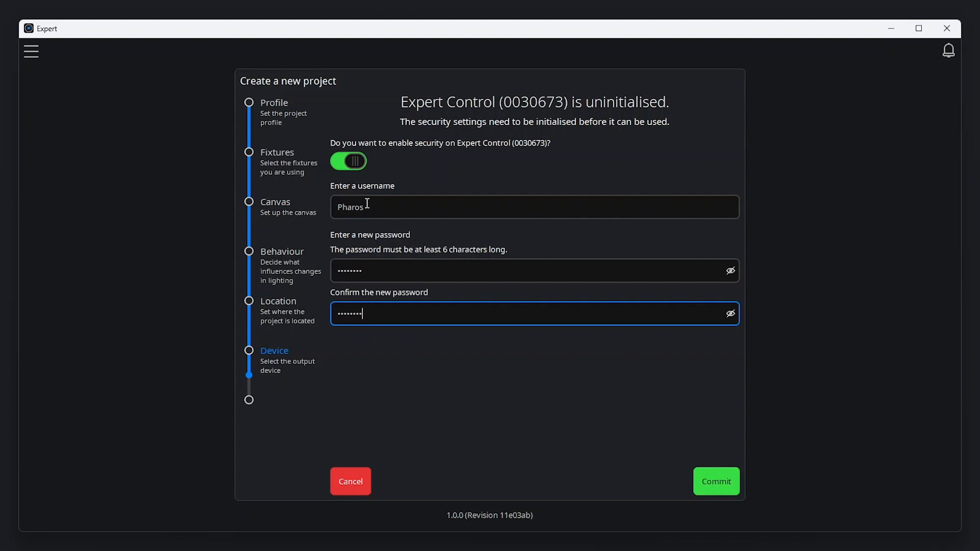
click(715, 481)
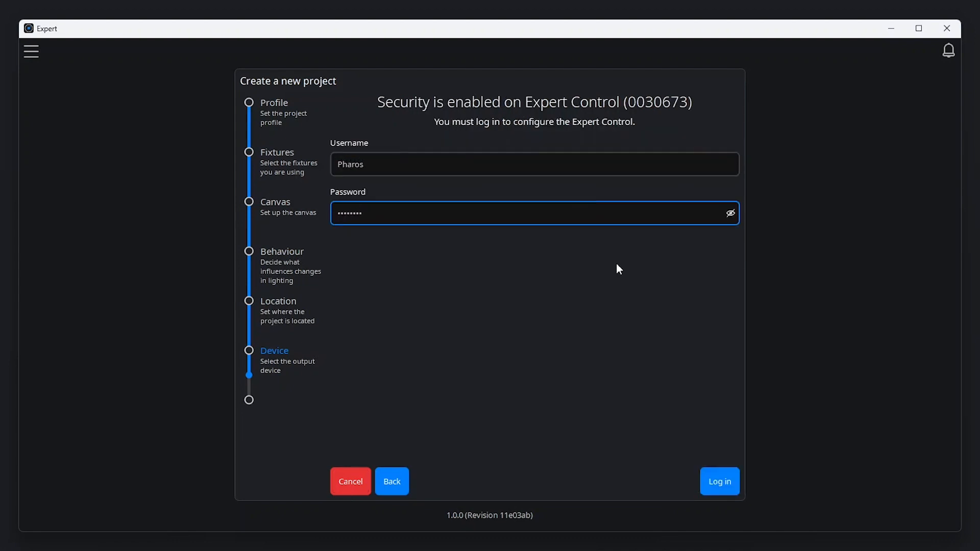
Log in and assign Expert Control the static IP 192.168.0.2/24.
click(718, 481)
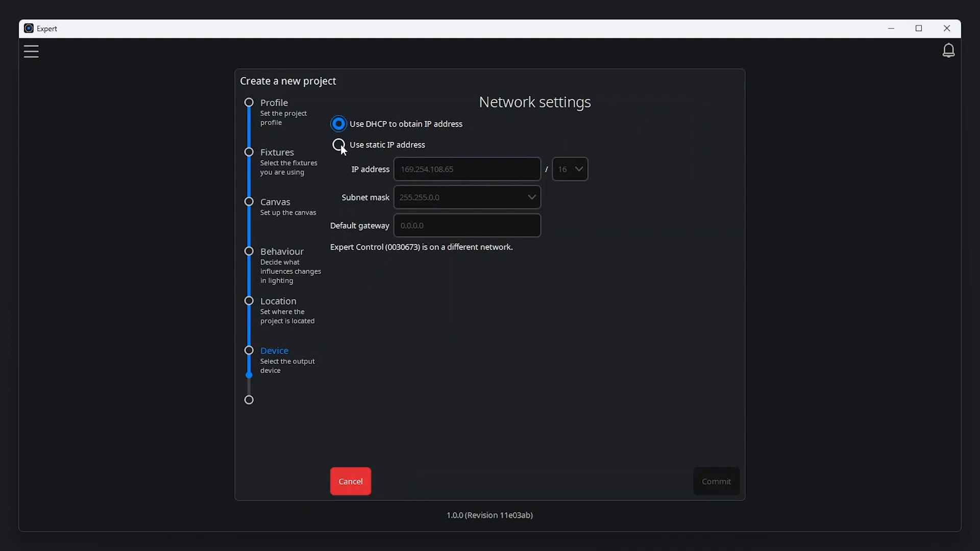
text(192.168.0.2)
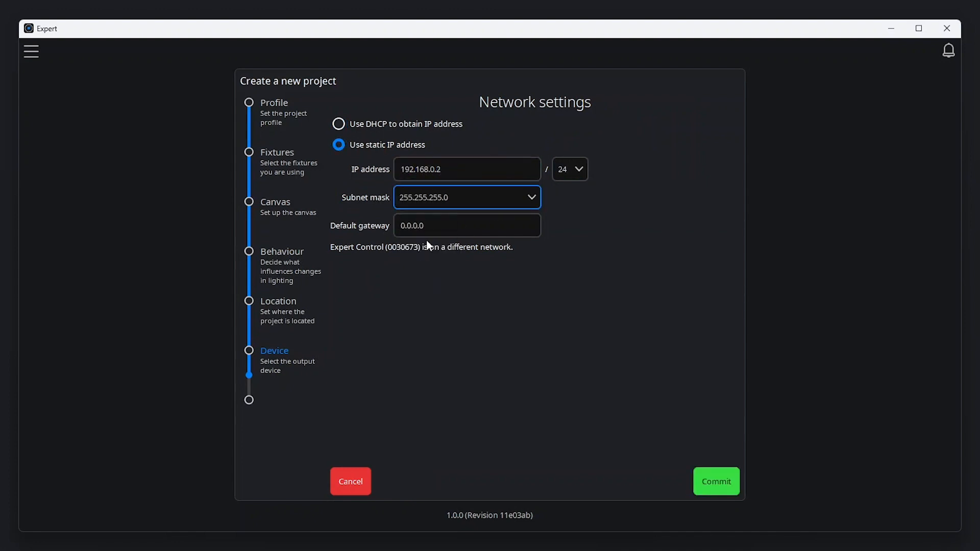
click(716, 482)
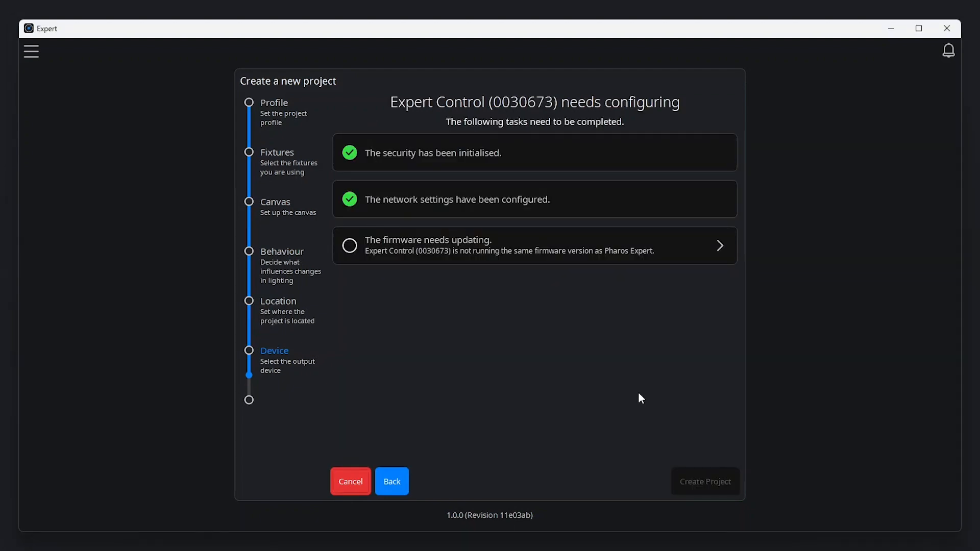
Log in to reload the controller firmware, then create the project.
click(533, 245)
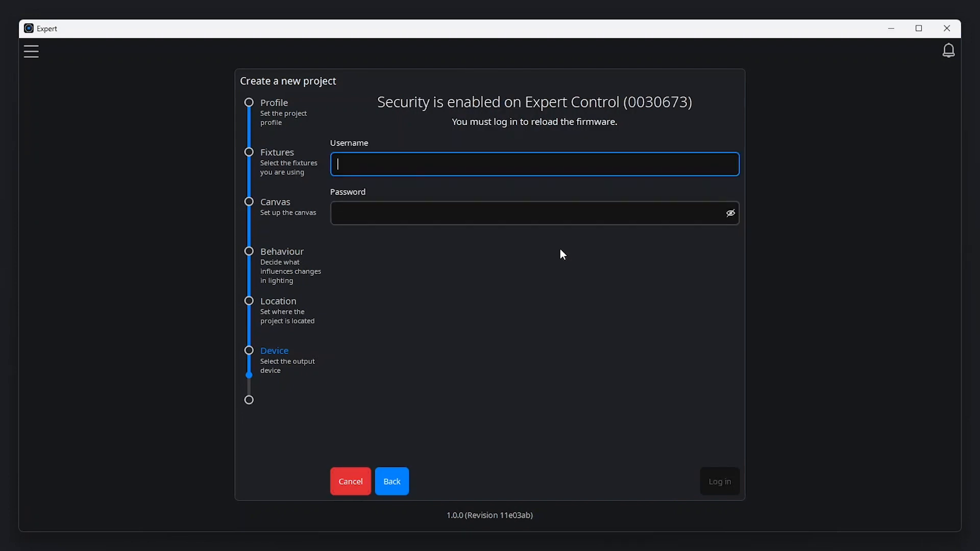
click(719, 481)
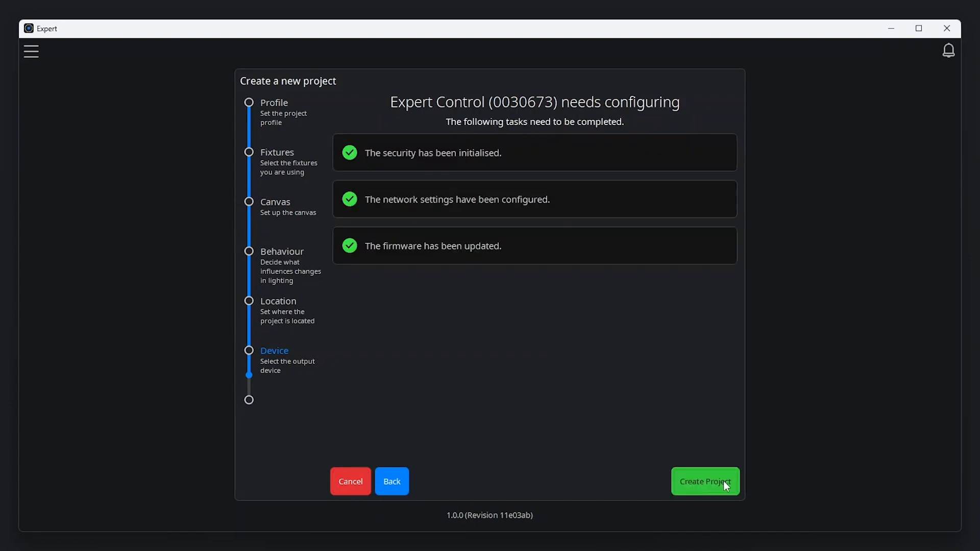
click(705, 481)
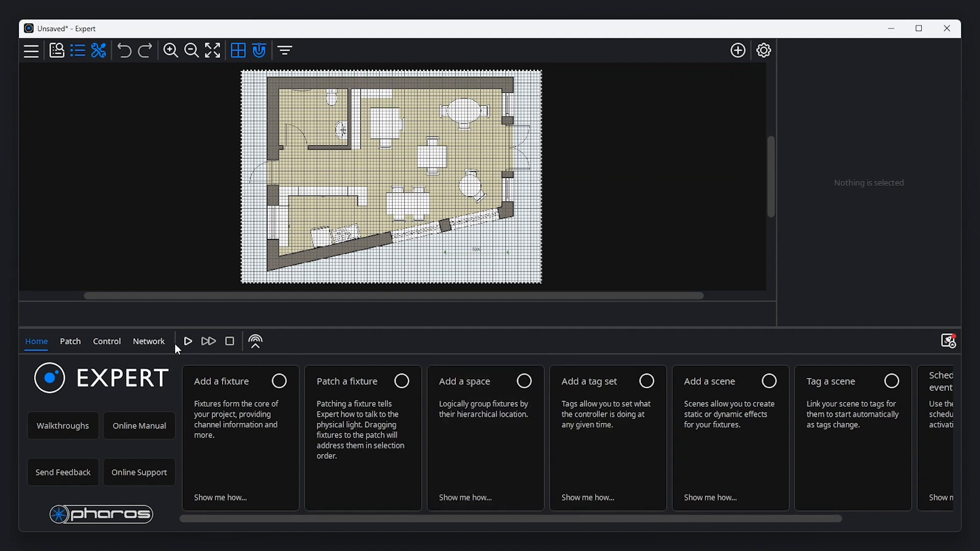
Show the networked controllers and open Expert Control 0030673's Settings dialog.
click(149, 341)
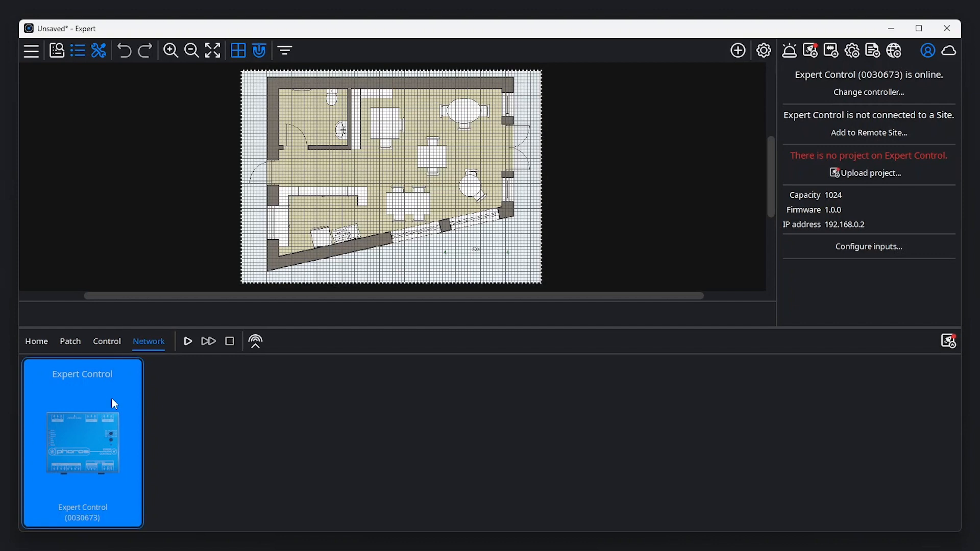
mouse_move(474, 229)
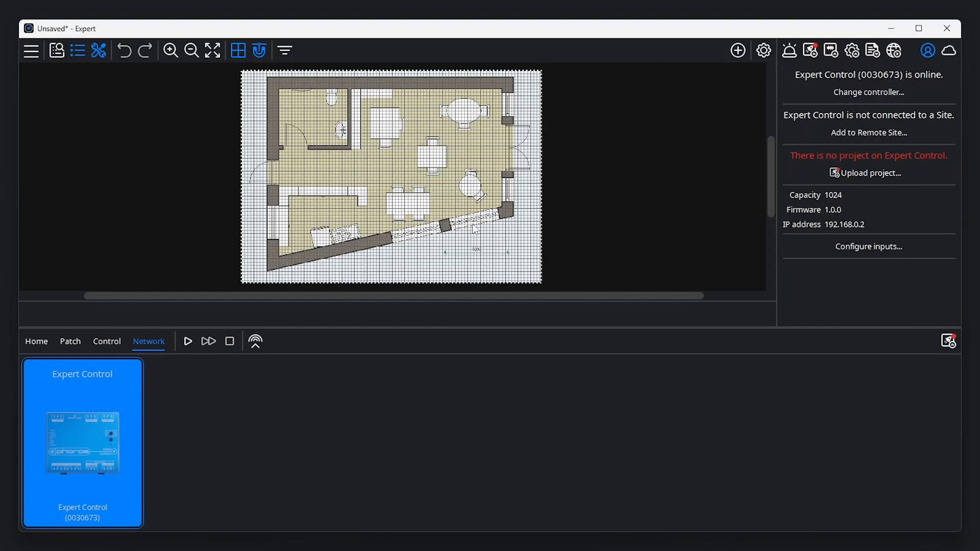
mouse_move(788, 51)
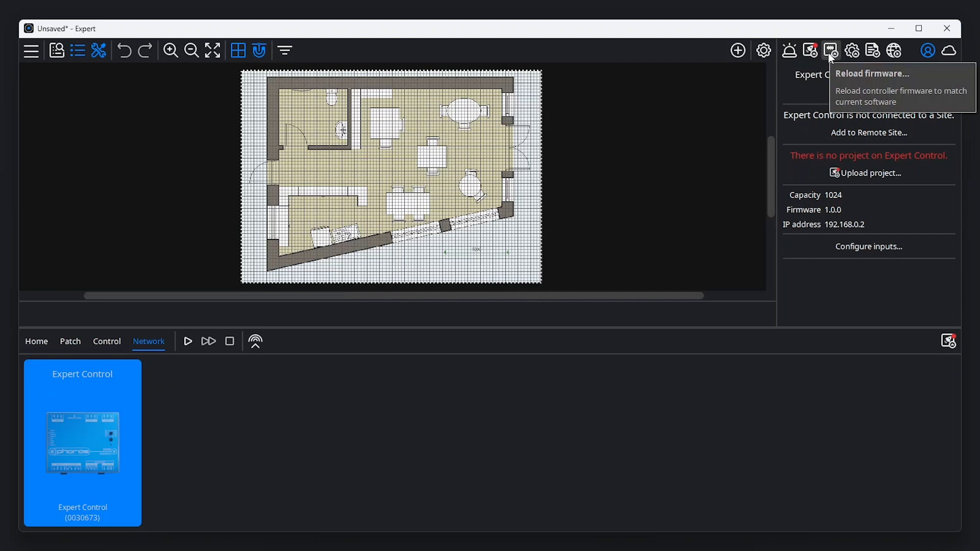
mouse_move(824, 91)
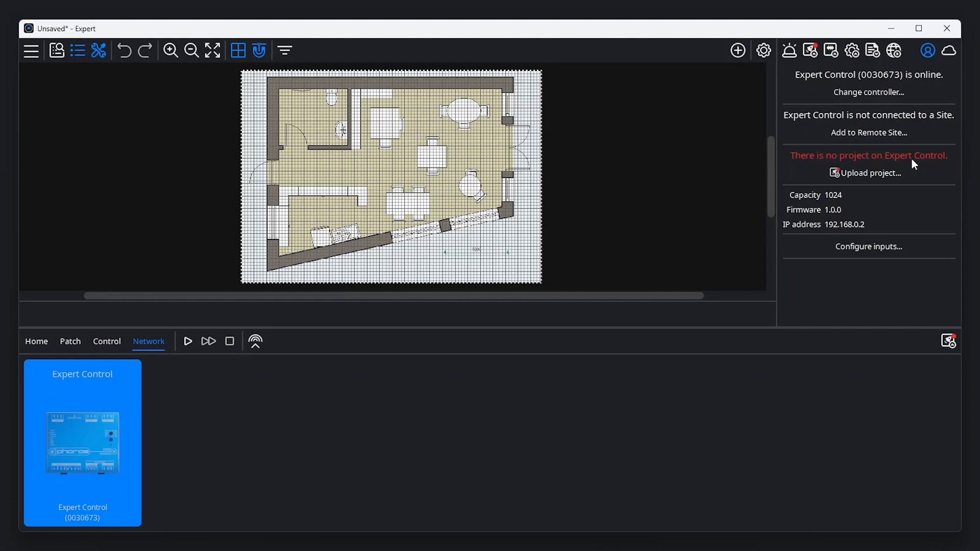
mouse_move(919, 136)
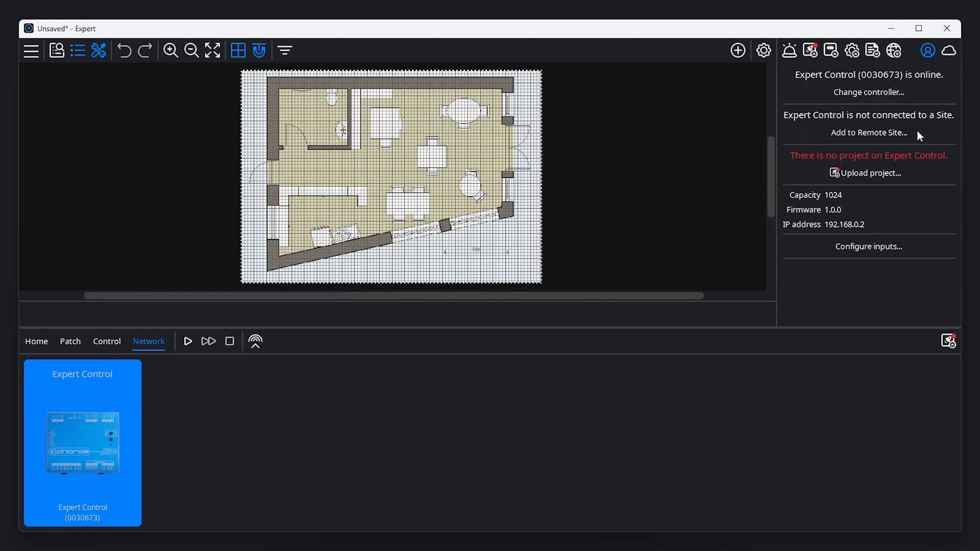
click(868, 92)
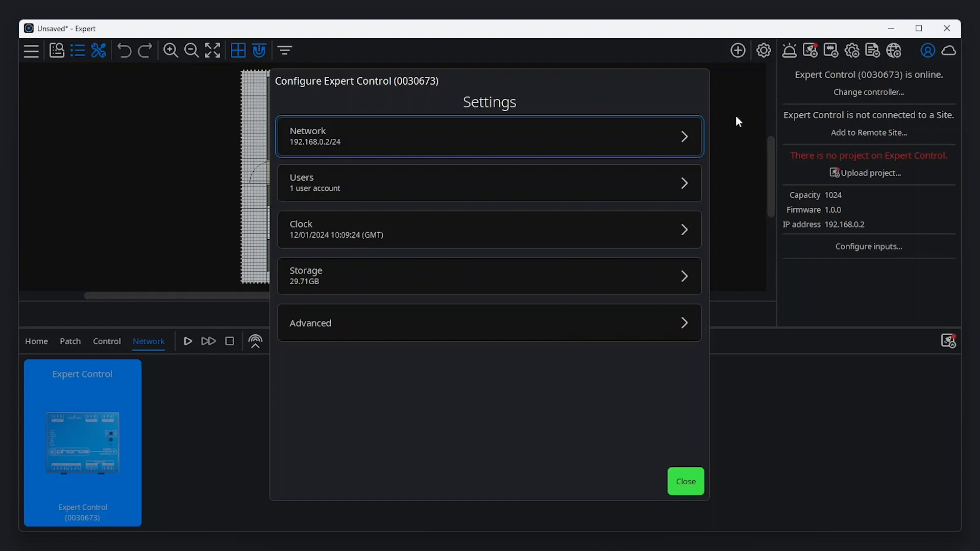
Review the Users list showing admin Pharos, then close the configuration dialog.
click(490, 182)
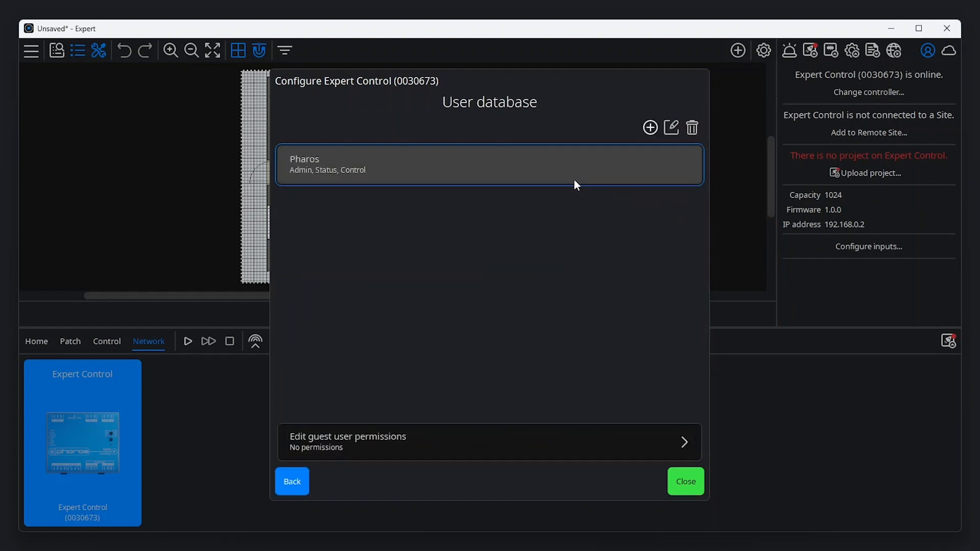
mouse_move(650, 127)
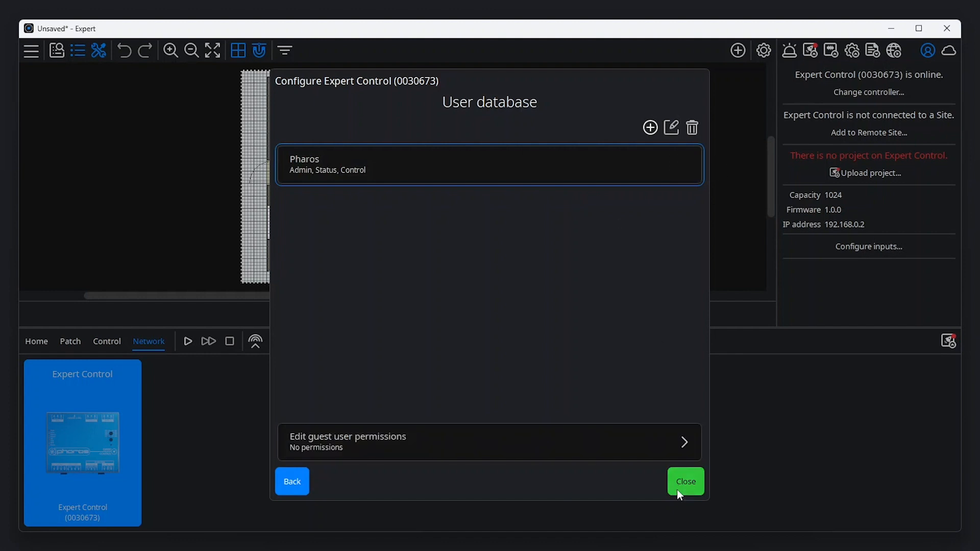
click(684, 481)
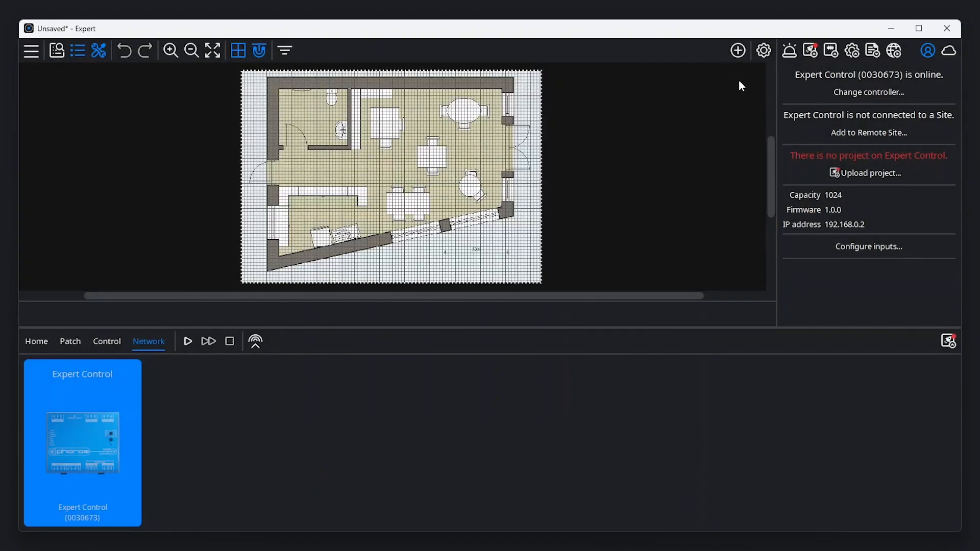
Add a Touch 5 station, Touch 5 1, accepting the default theme and settings.
click(737, 50)
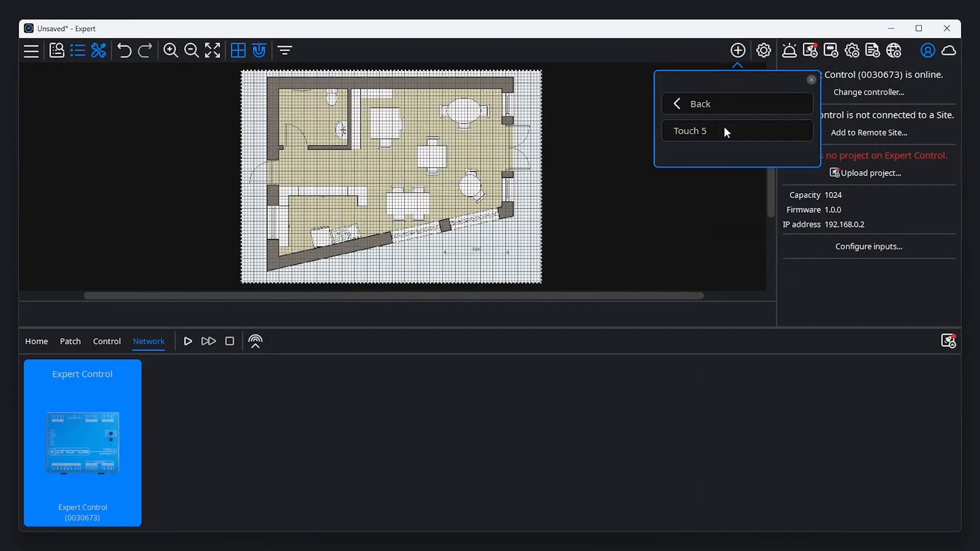
click(689, 131)
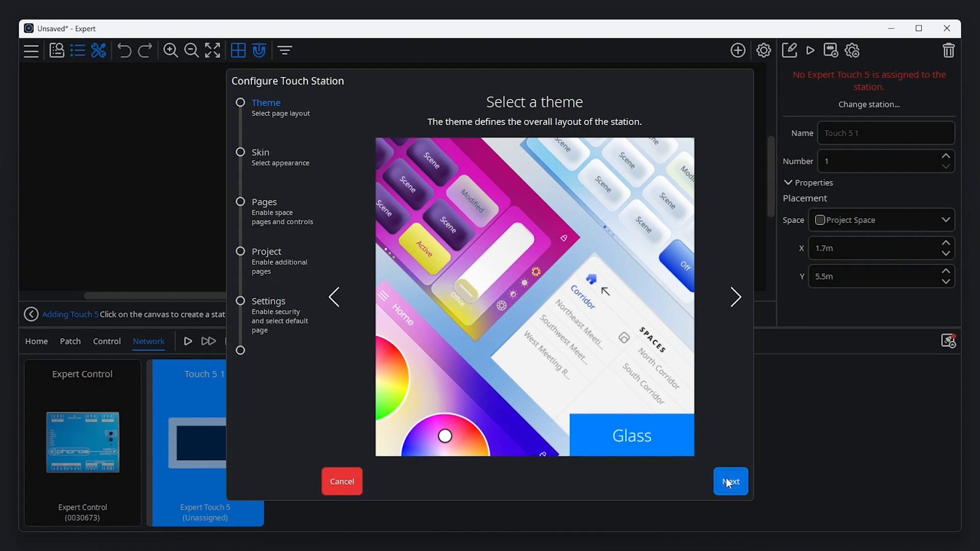
click(729, 481)
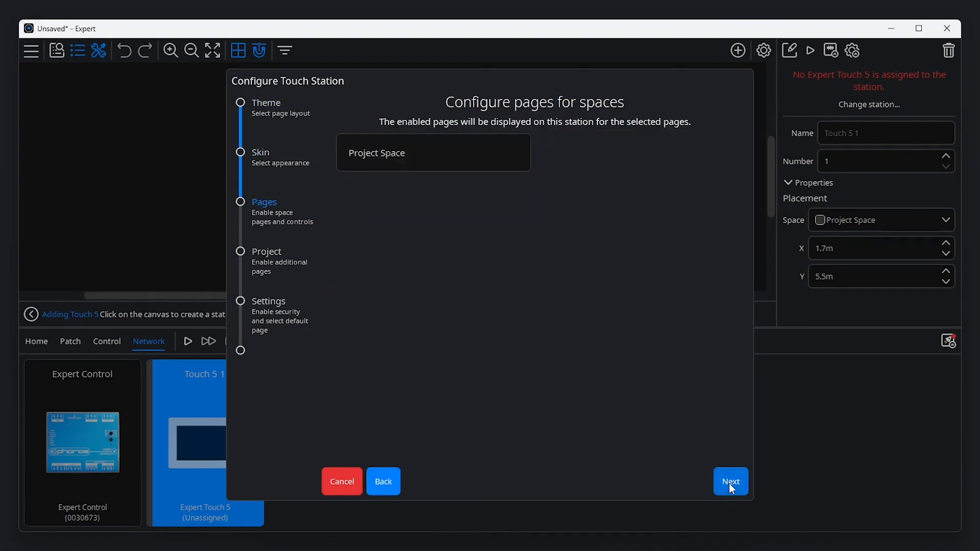
click(729, 481)
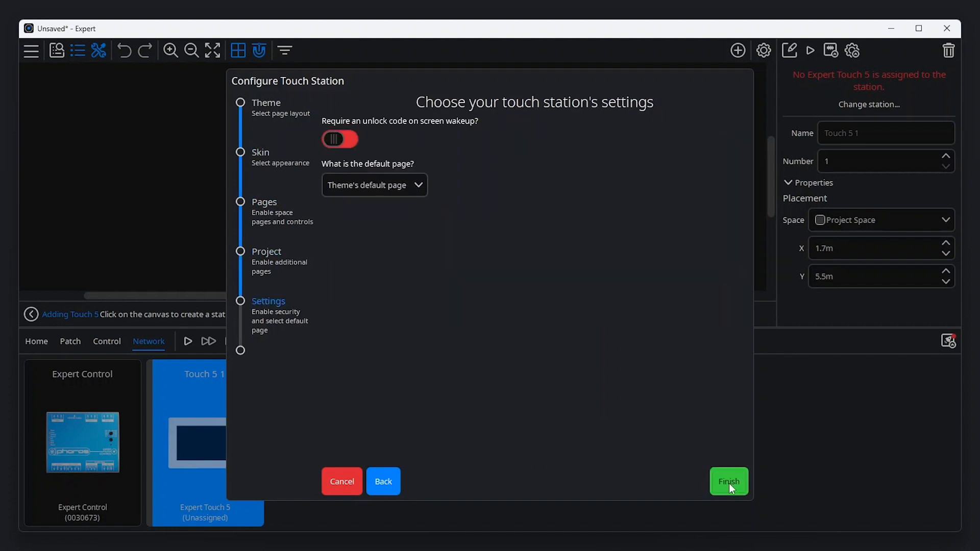
click(728, 481)
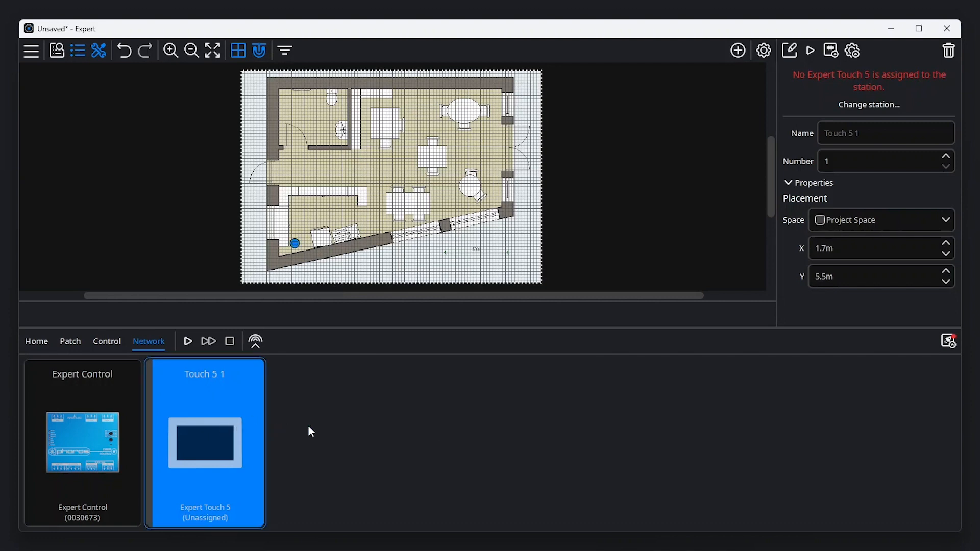
mouse_move(342, 418)
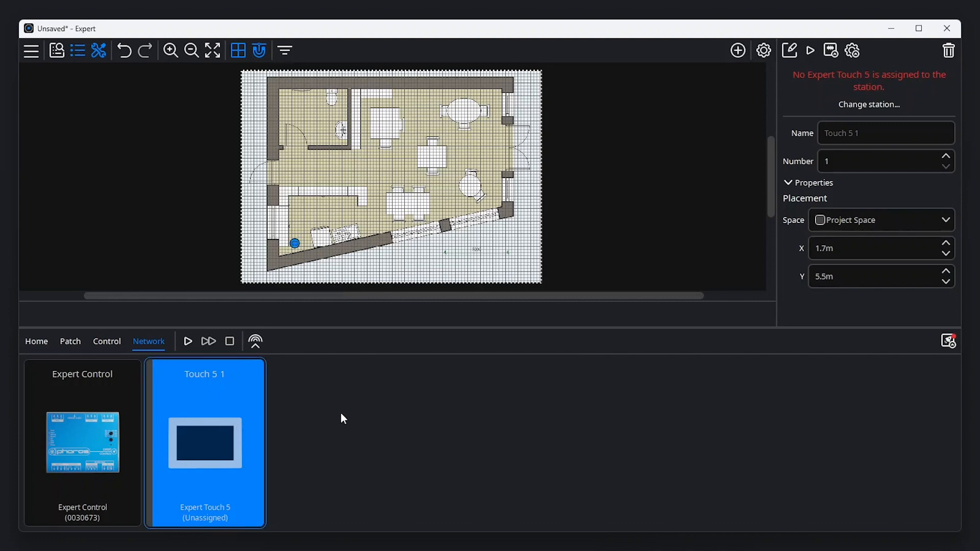
Assign the online Expert Touch 5 (0040022) to station Touch 5 1 and commit.
click(868, 105)
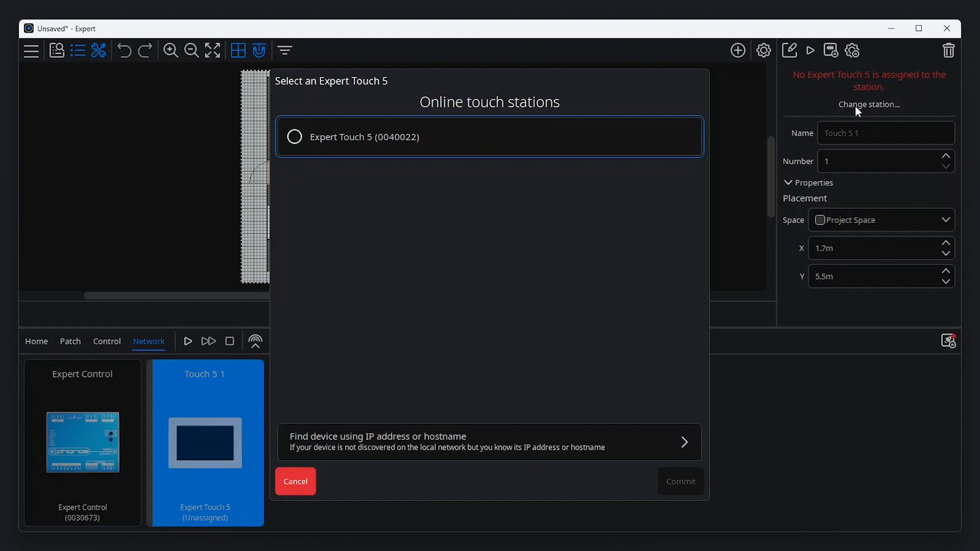
click(293, 137)
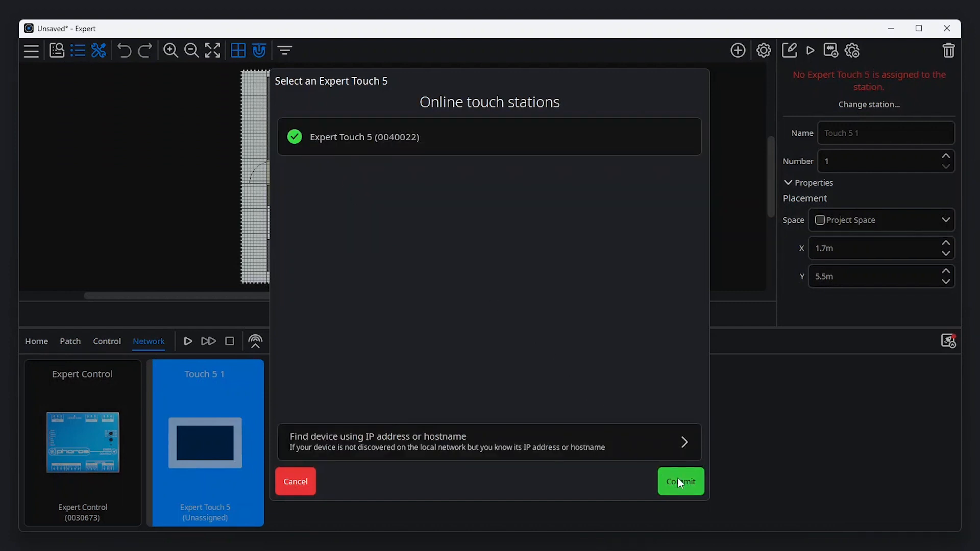
click(680, 481)
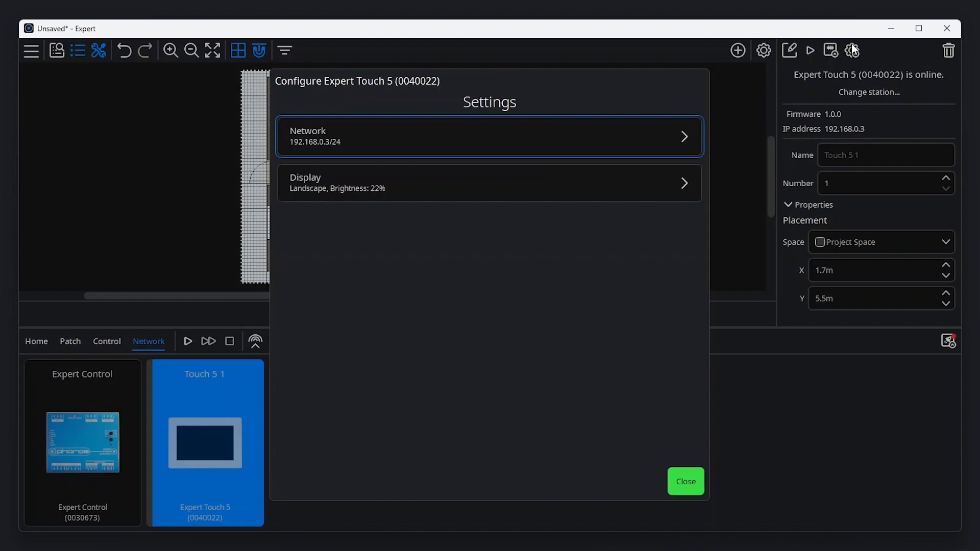
mouse_move(736, 90)
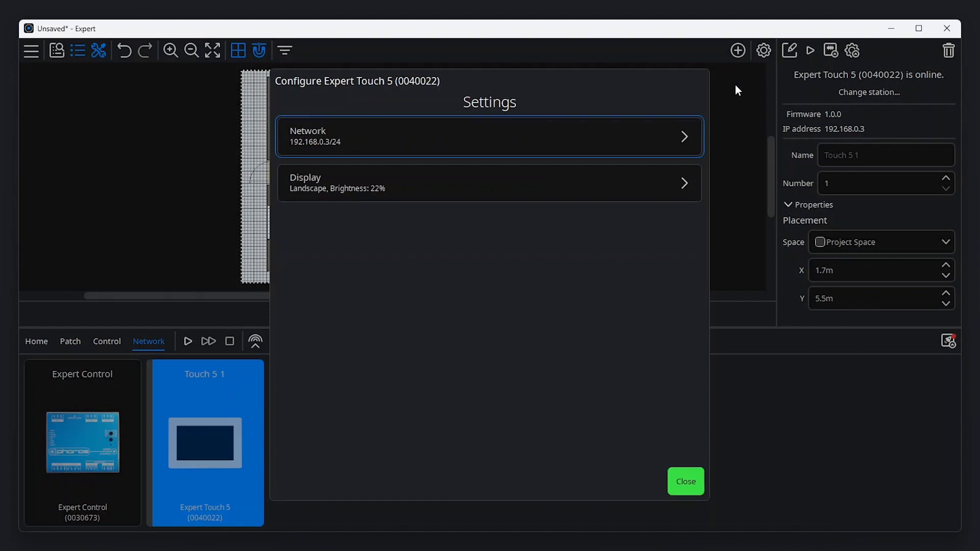
Review the Expert Touch 5 display orientation and brightness unchanged, then close its configuration.
click(489, 183)
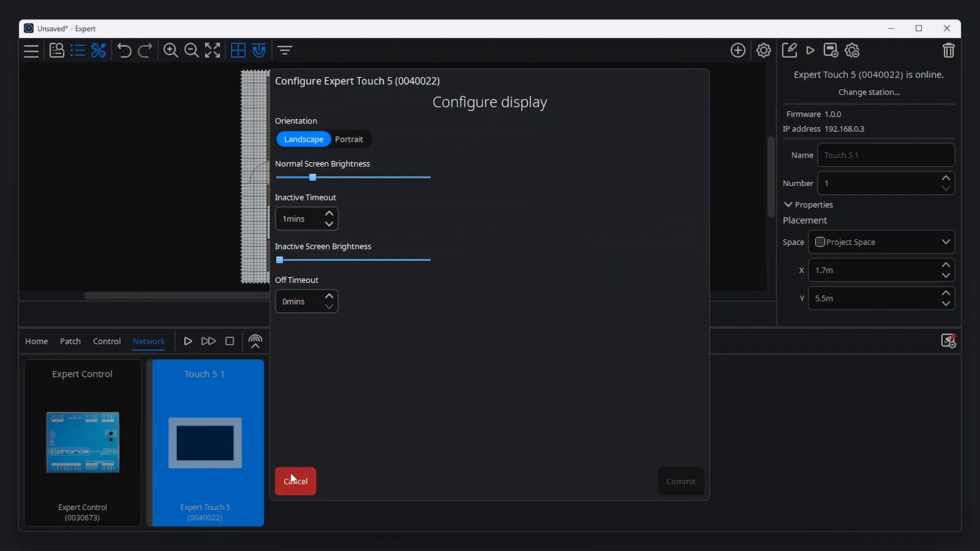
click(295, 481)
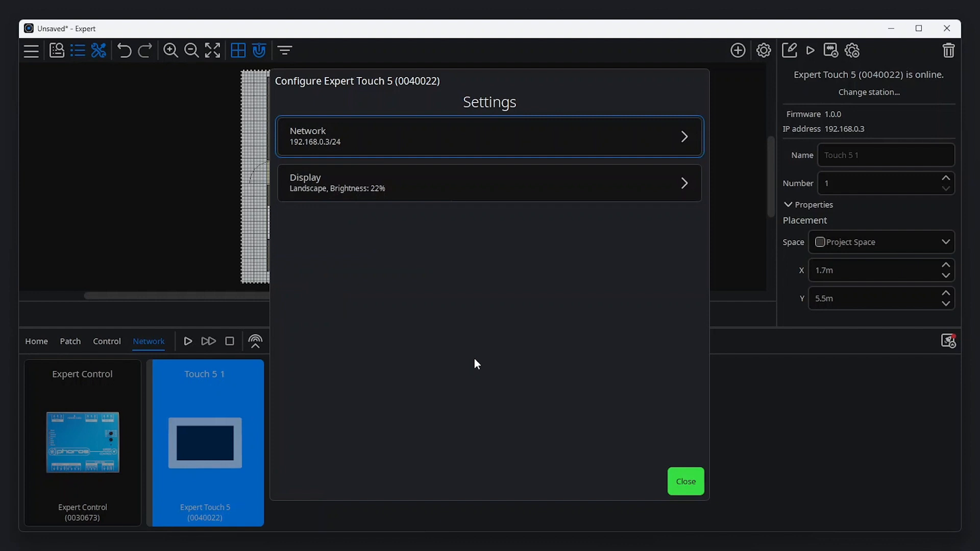
click(685, 481)
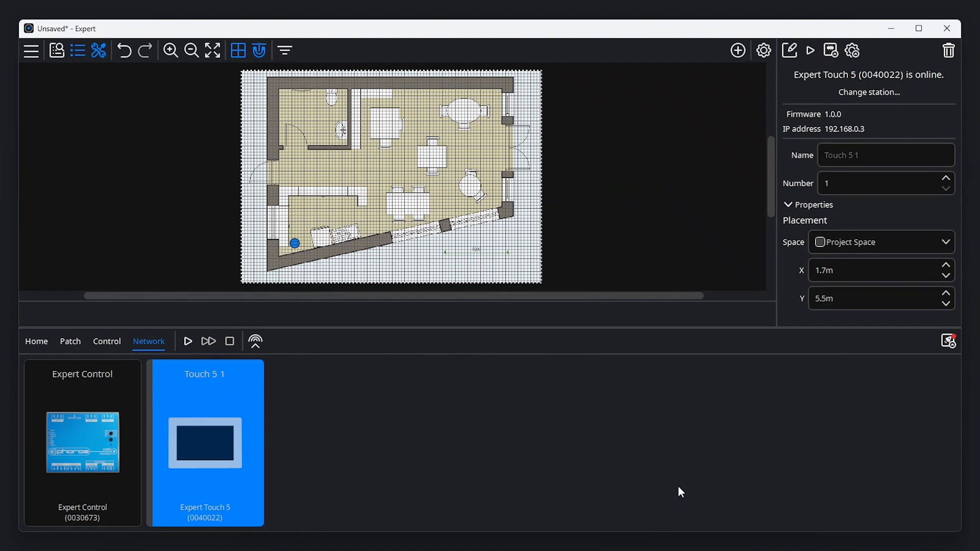
mouse_move(786, 170)
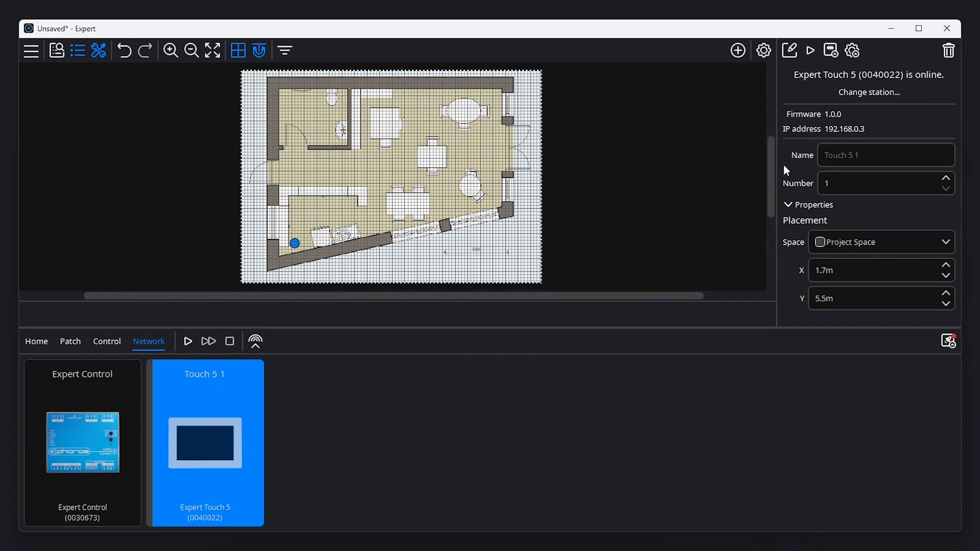
mouse_move(830, 51)
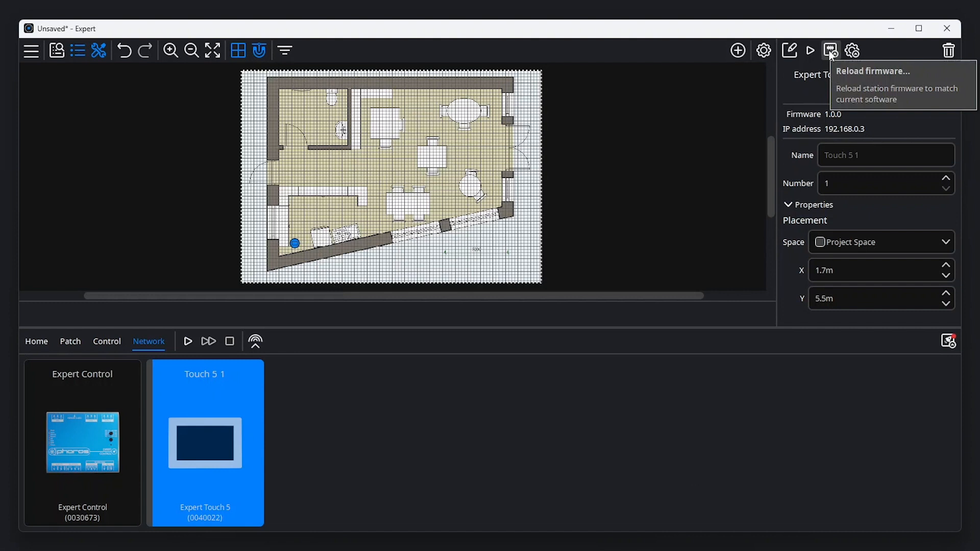
mouse_move(726, 173)
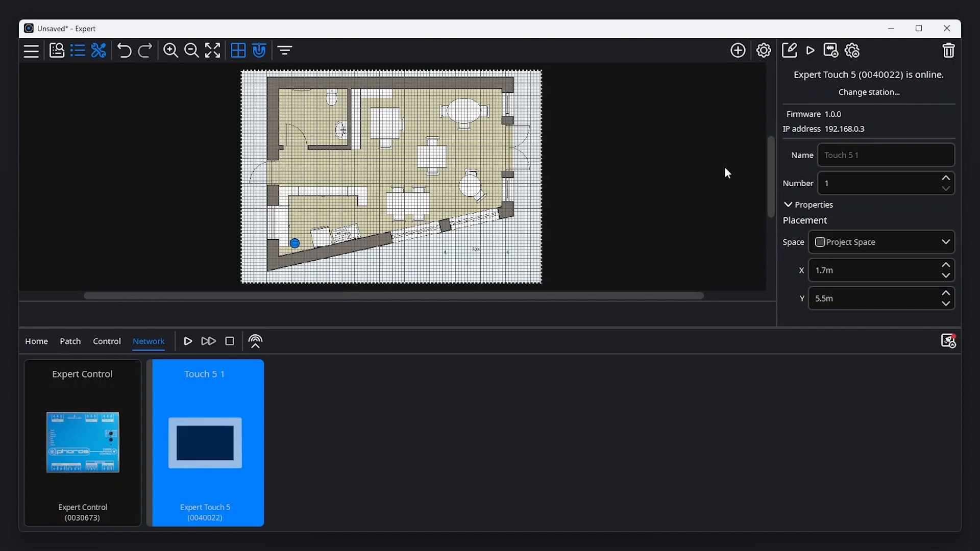